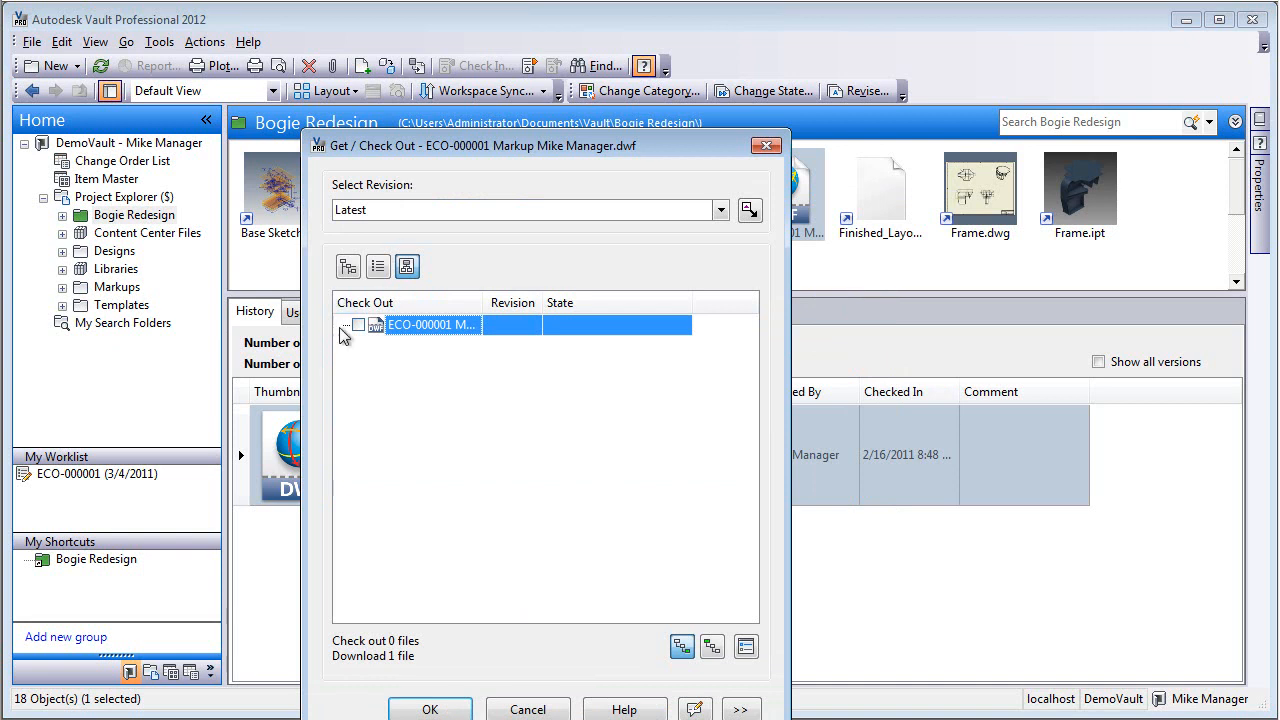
Include the ECO-000001 markup DWF from Bogie Redesign in the check out and confirm
click(357, 324)
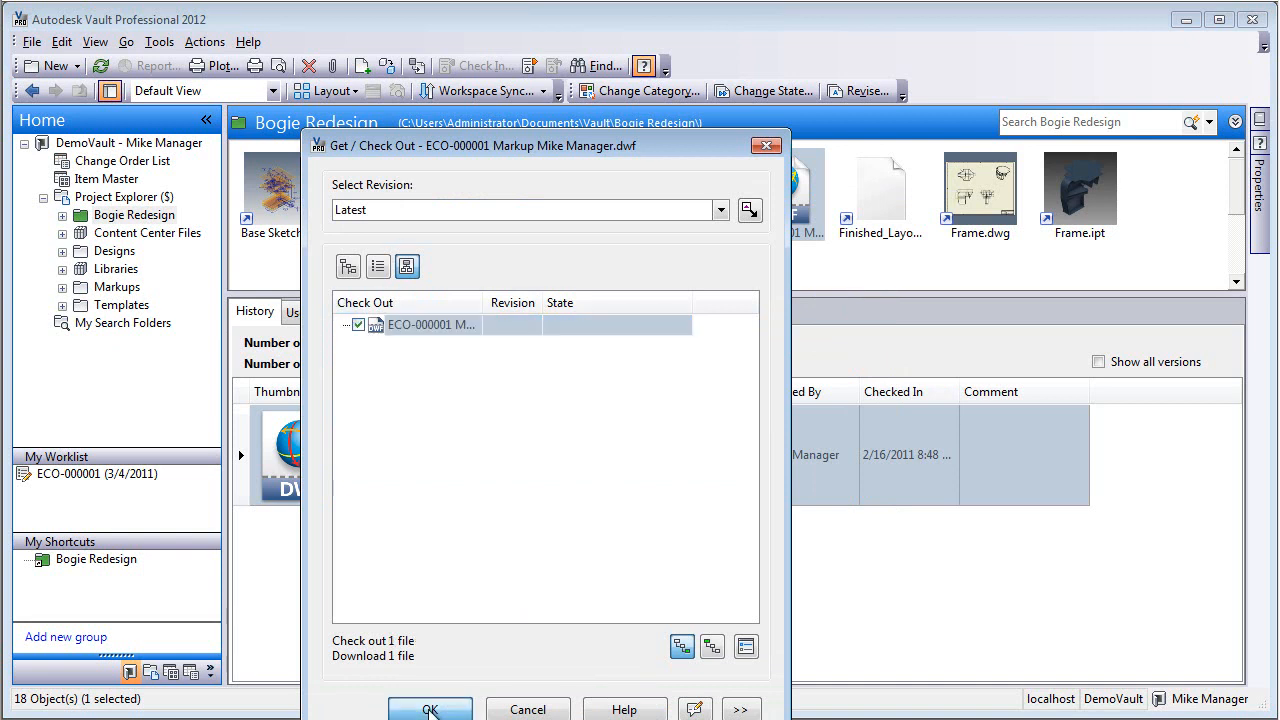
click(429, 709)
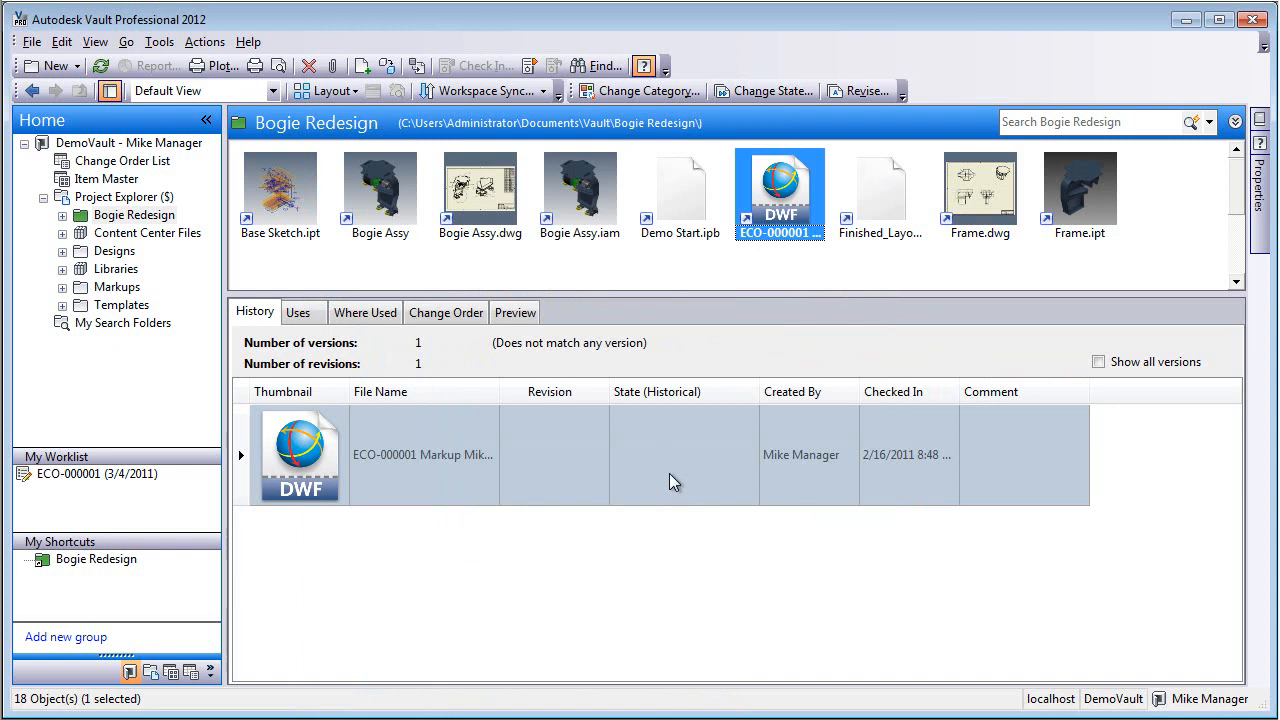
Open the ECO-000001 markup DWF, filtering the file browser to DWF Markup Files
click(476, 65)
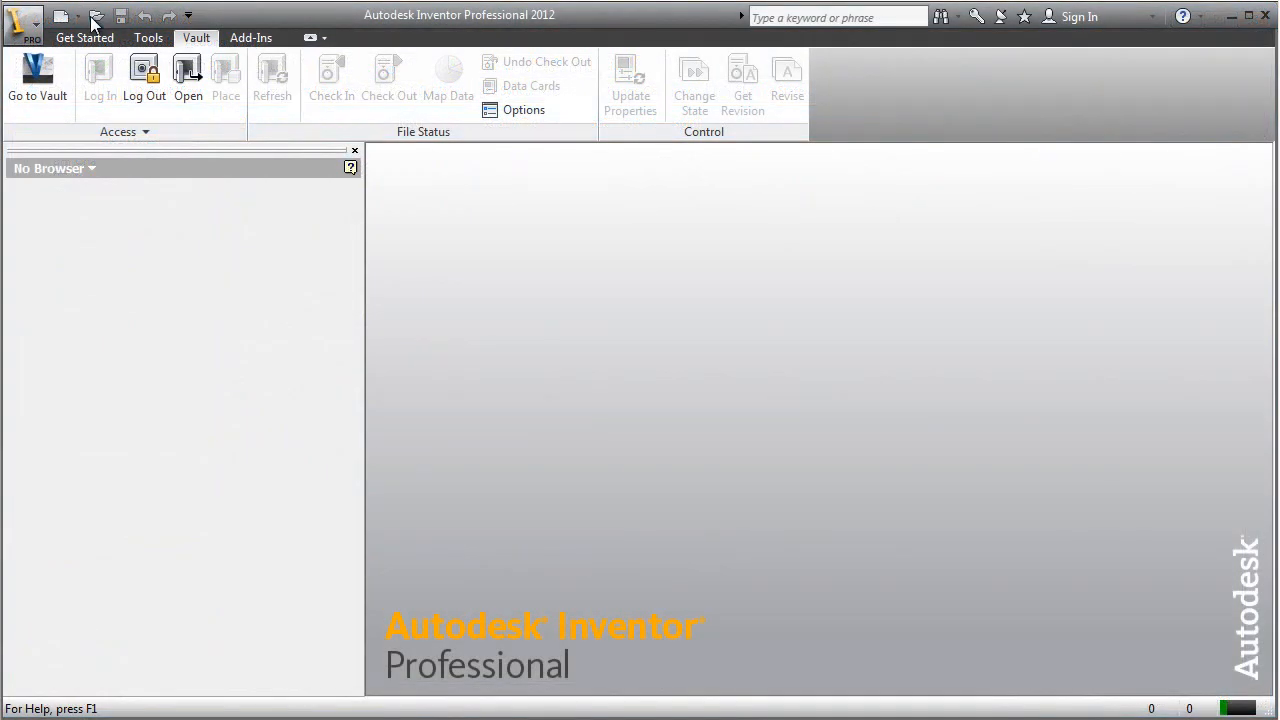
click(187, 78)
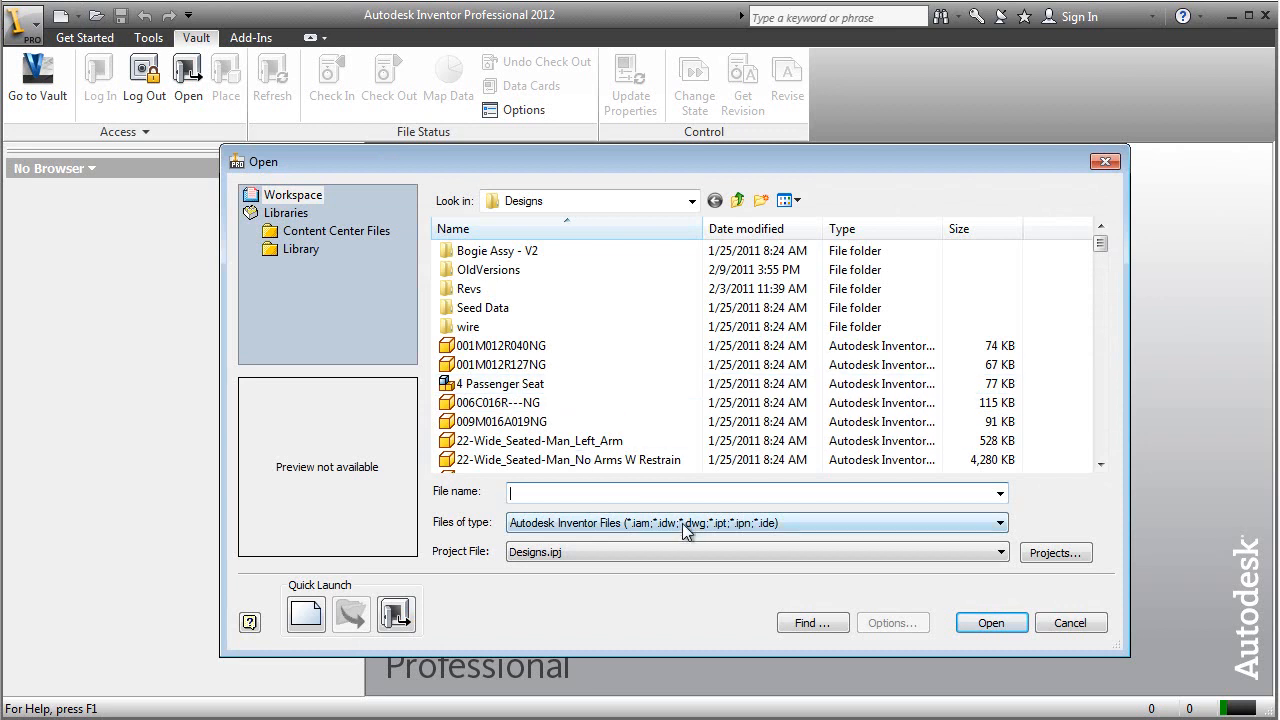
click(997, 522)
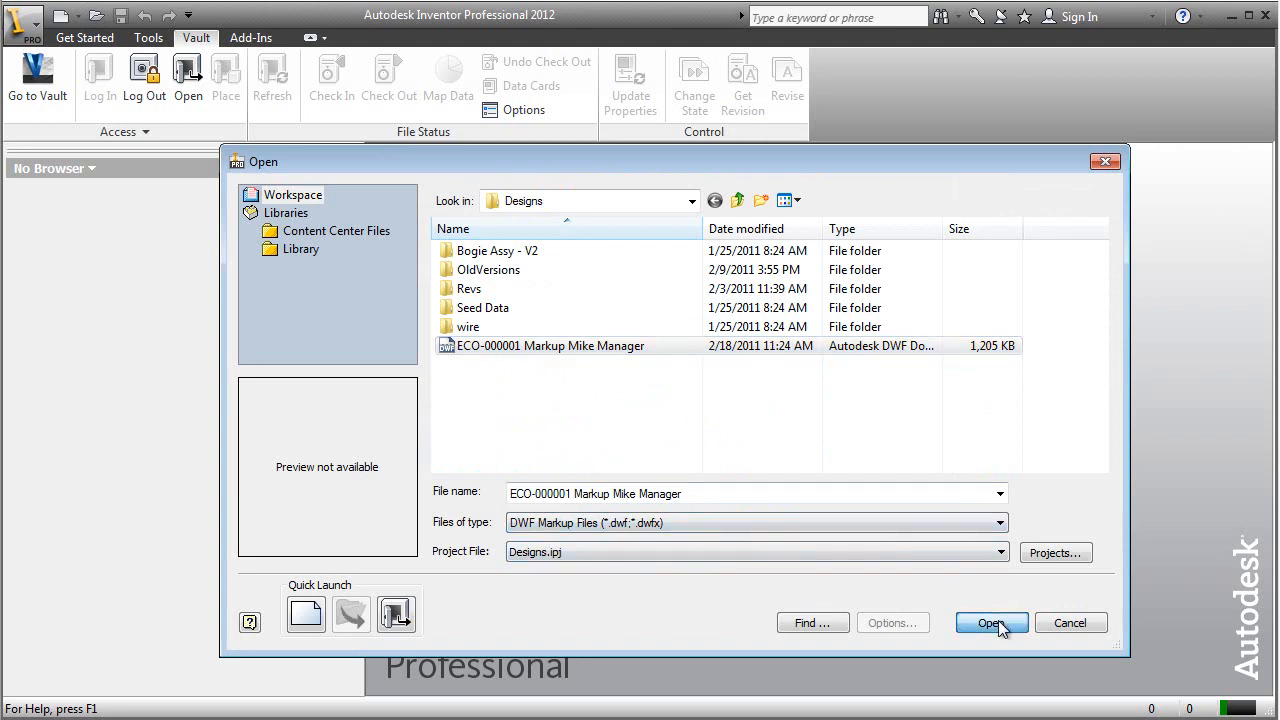
click(989, 622)
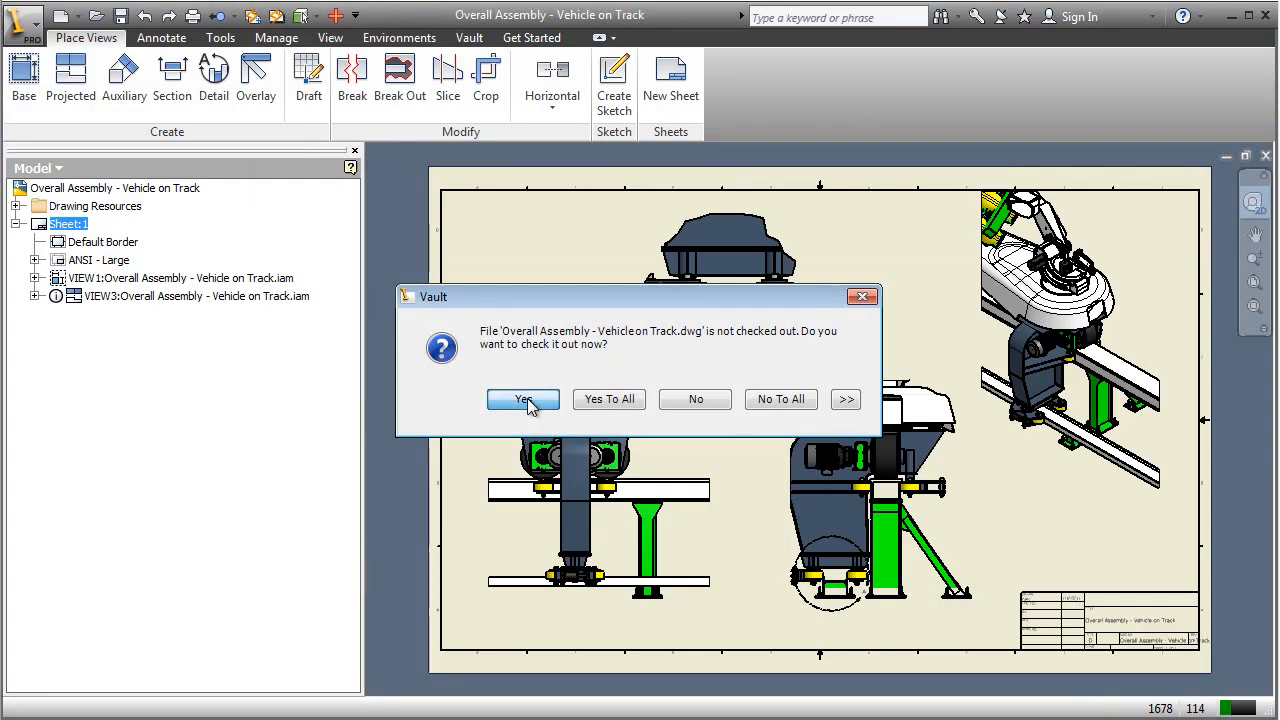
Check out the drawing, zoom to the track engagement markup on Detail A, then show the Vault browser
click(522, 399)
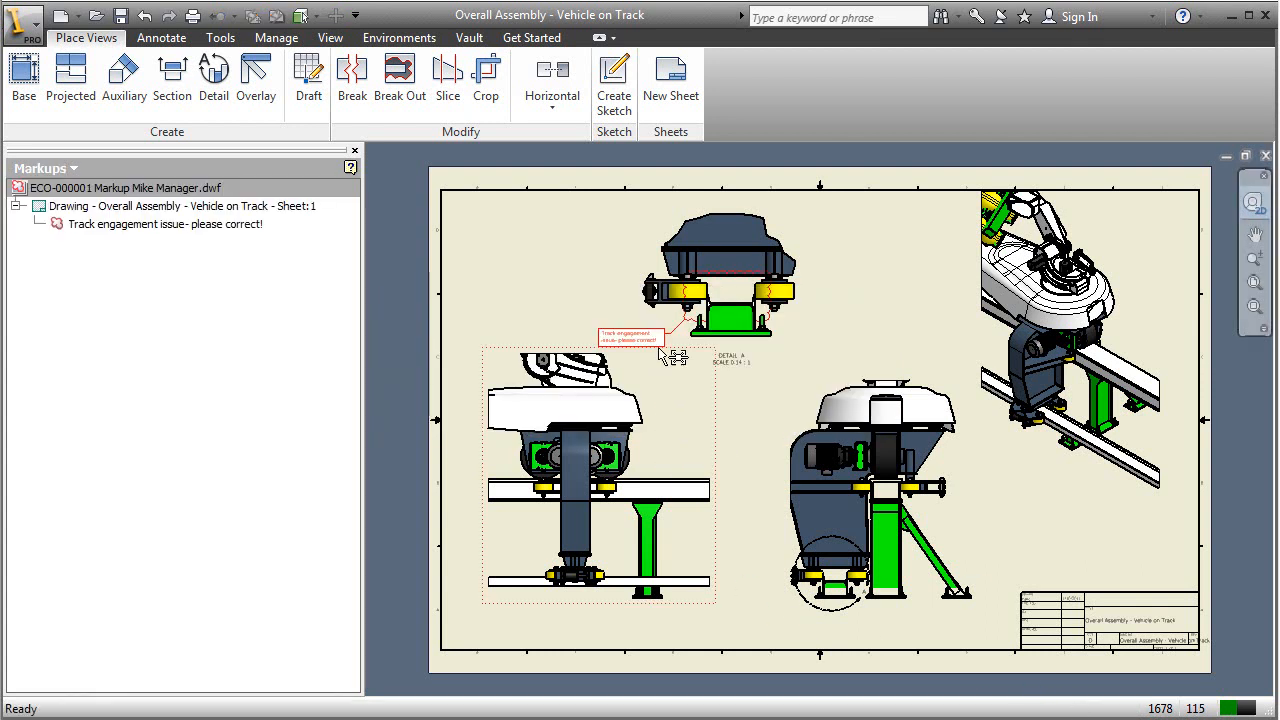
click(165, 223)
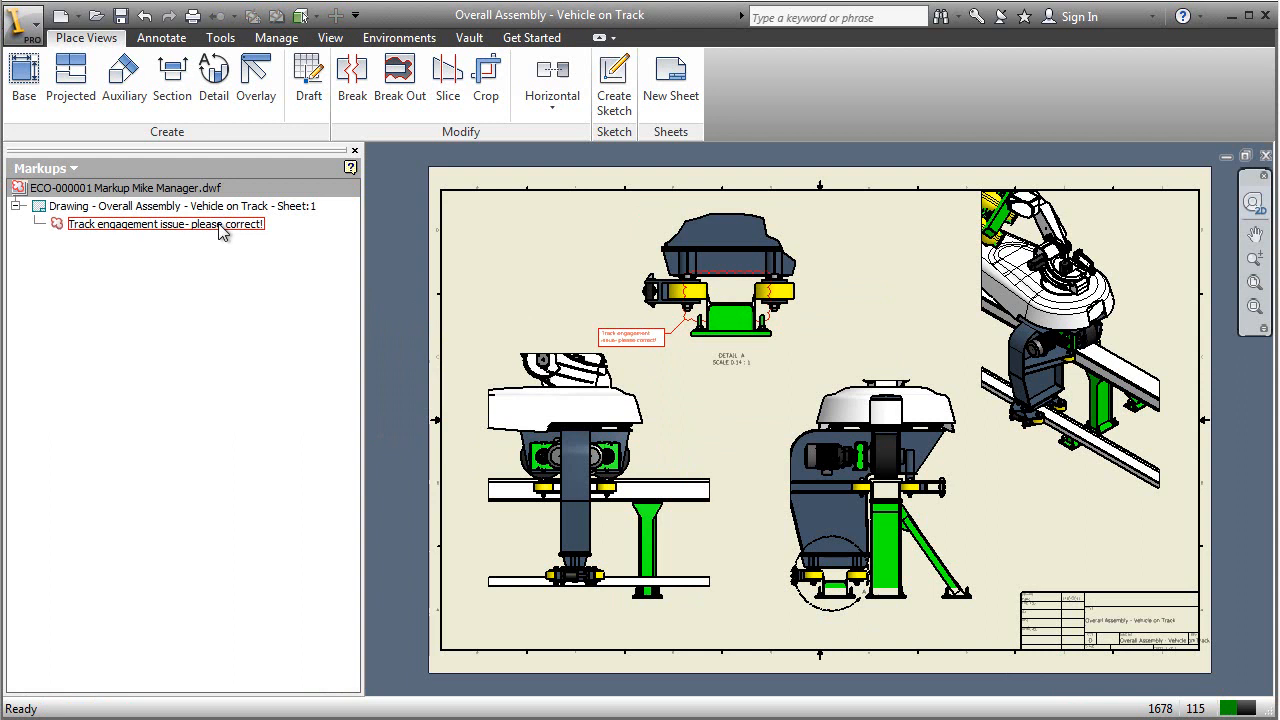
click(72, 167)
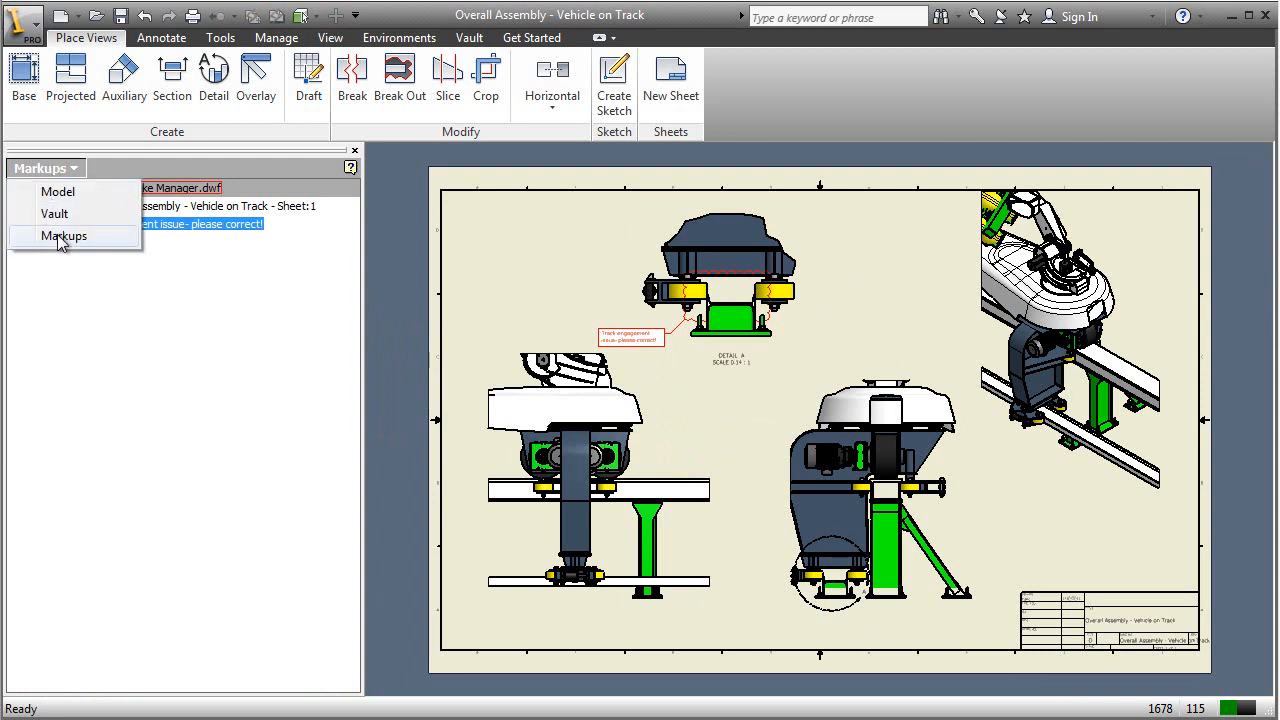
right_click(95, 223)
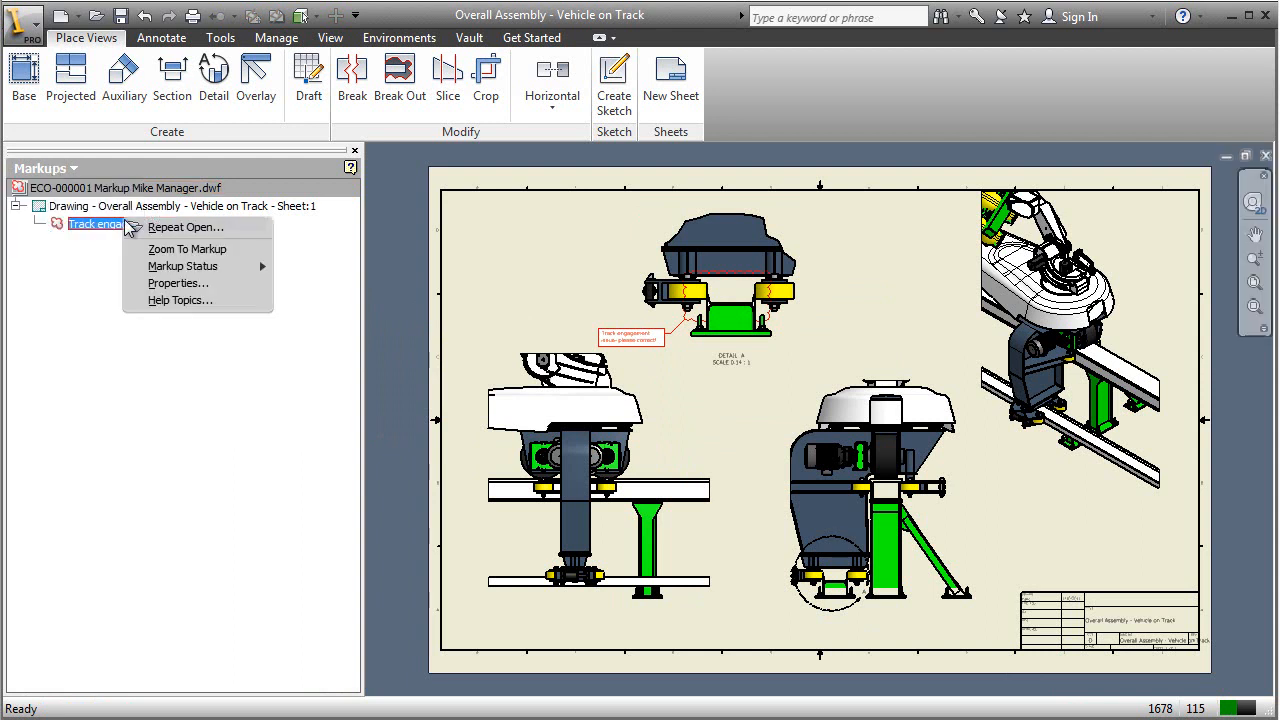
click(187, 248)
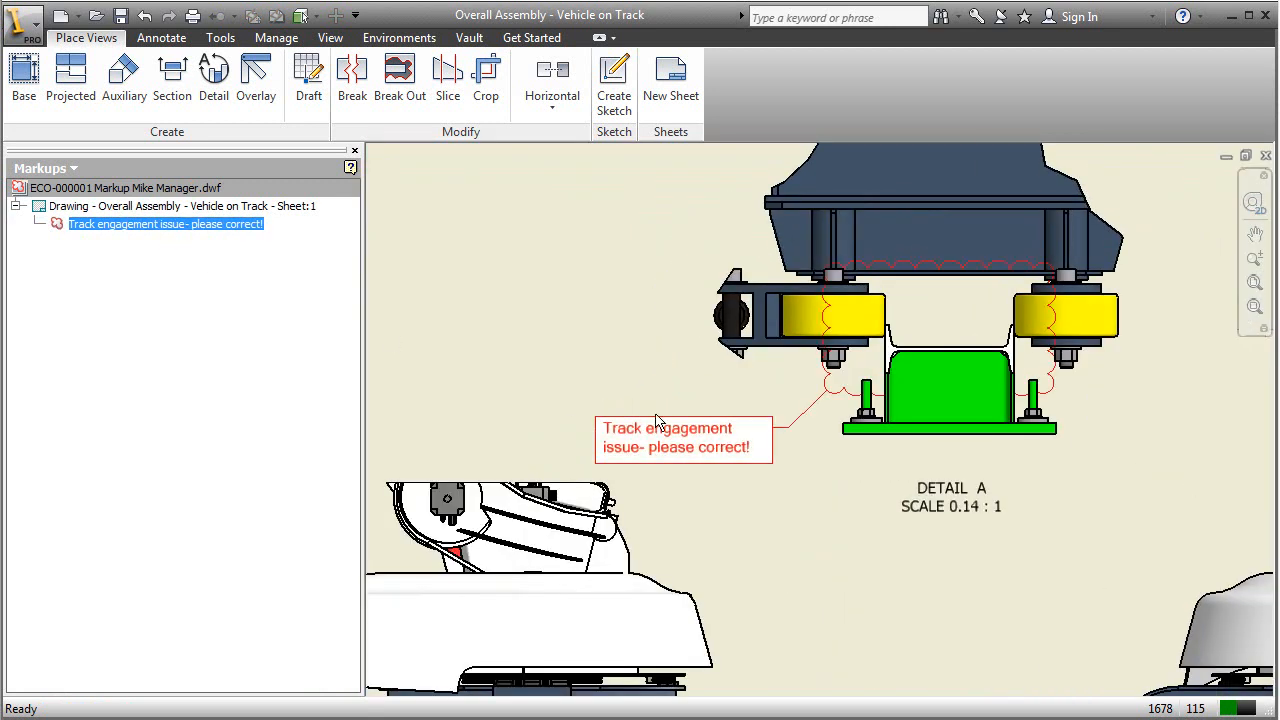
click(73, 168)
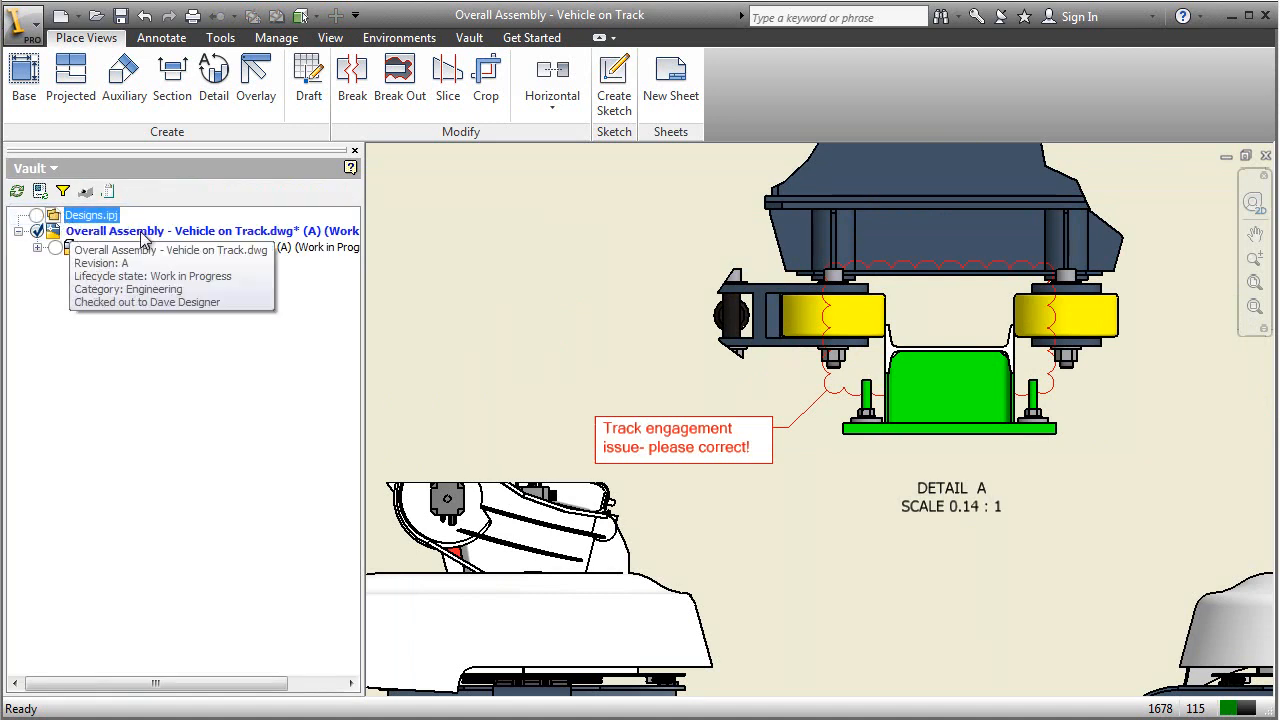
Open the Vehicle on Track assembly model behind the detail drawing view
click(180, 230)
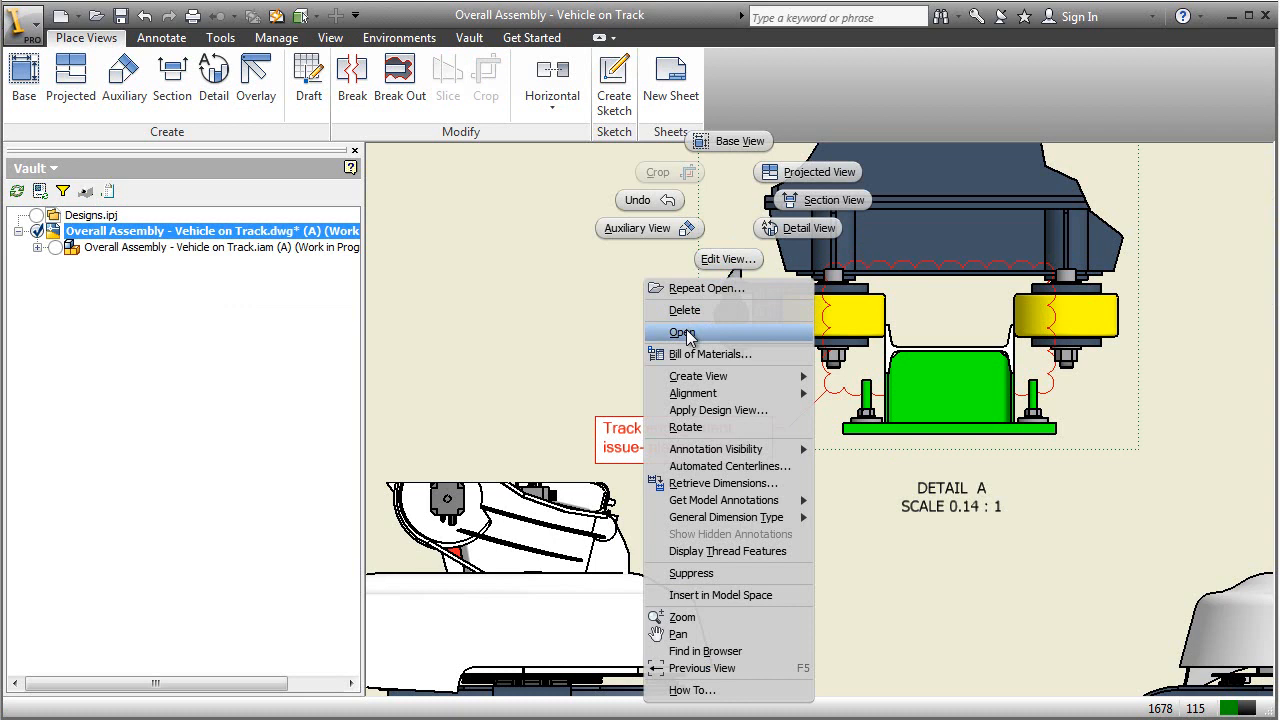
click(680, 332)
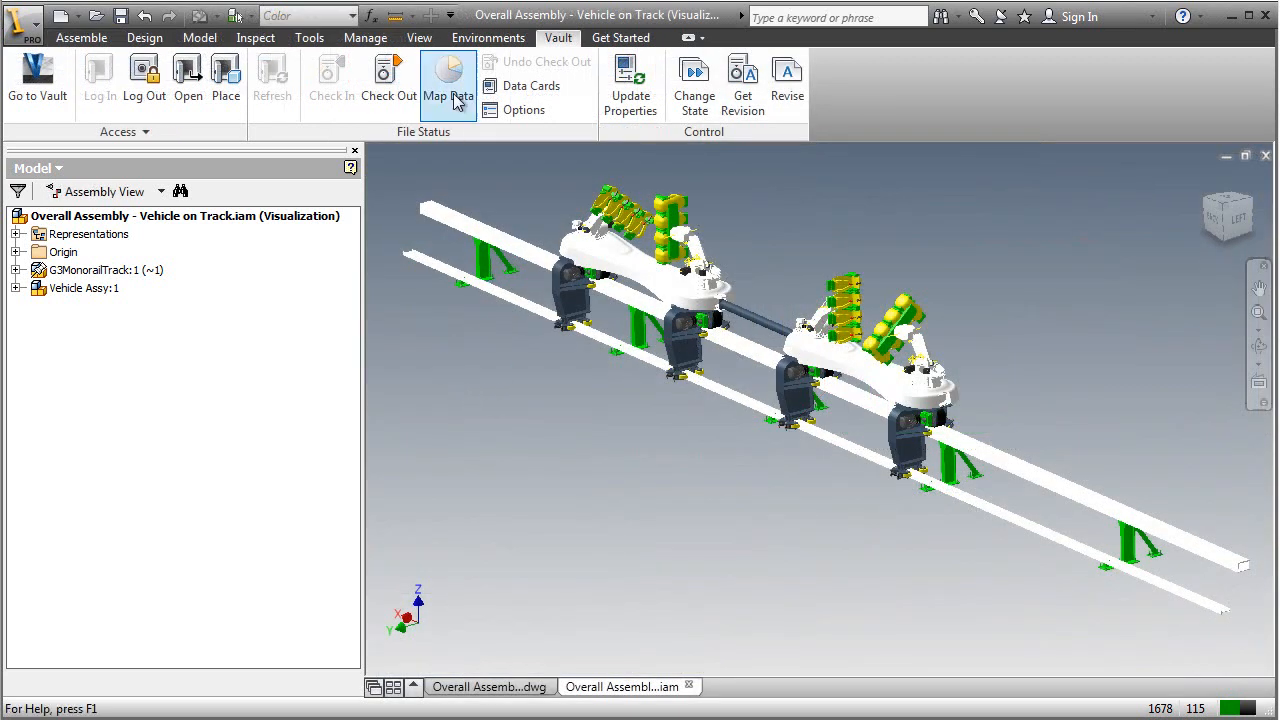
Map Vault data with the Vault Professional In-CAD template, charting and colouring parts by State
click(448, 80)
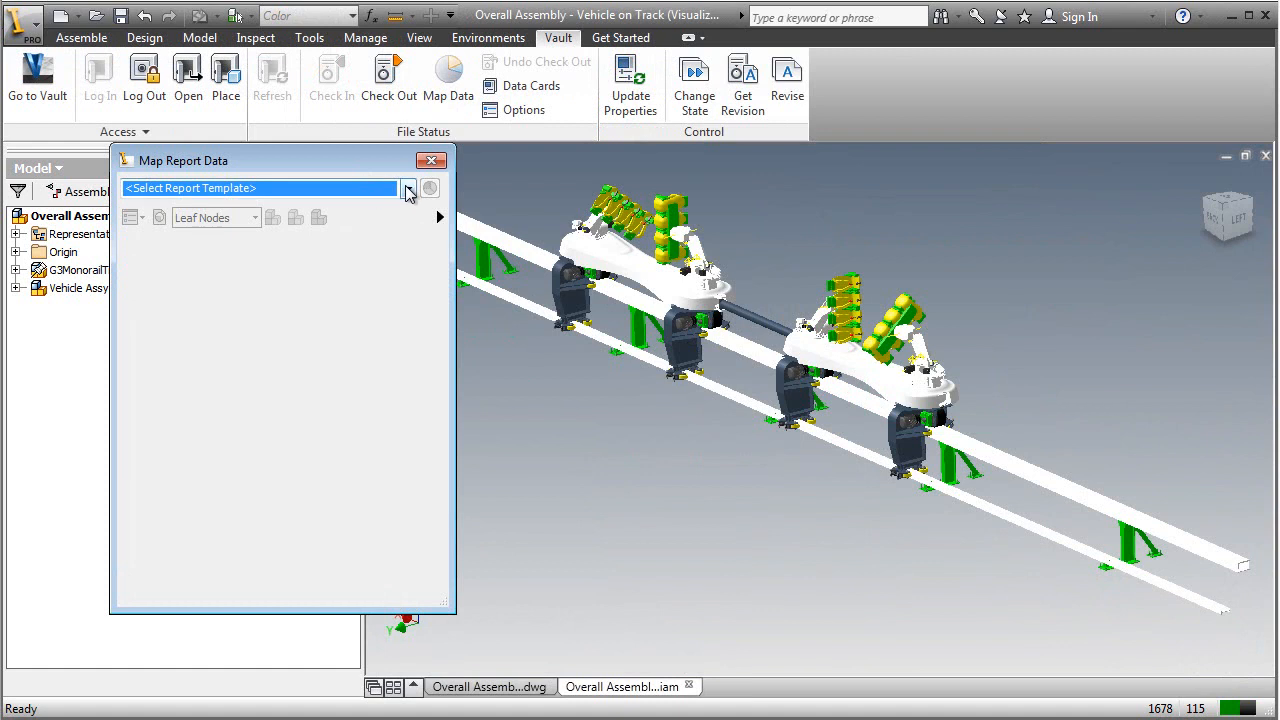
click(407, 188)
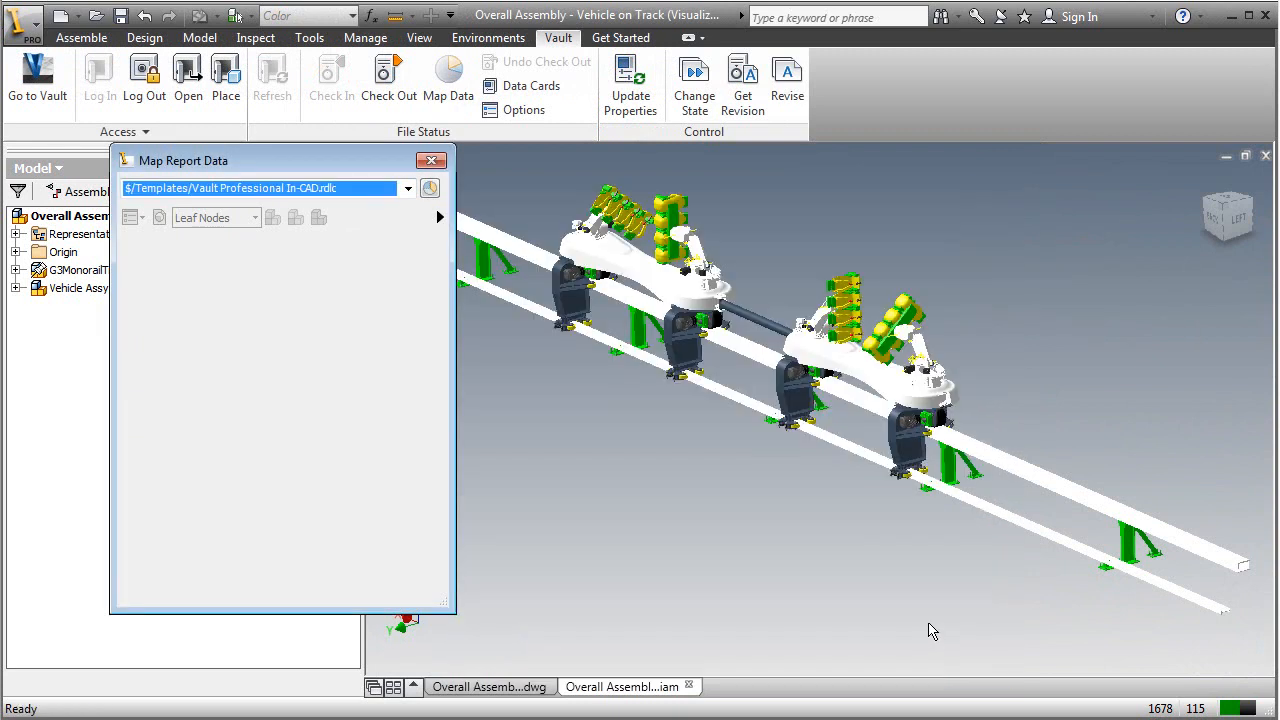
click(430, 188)
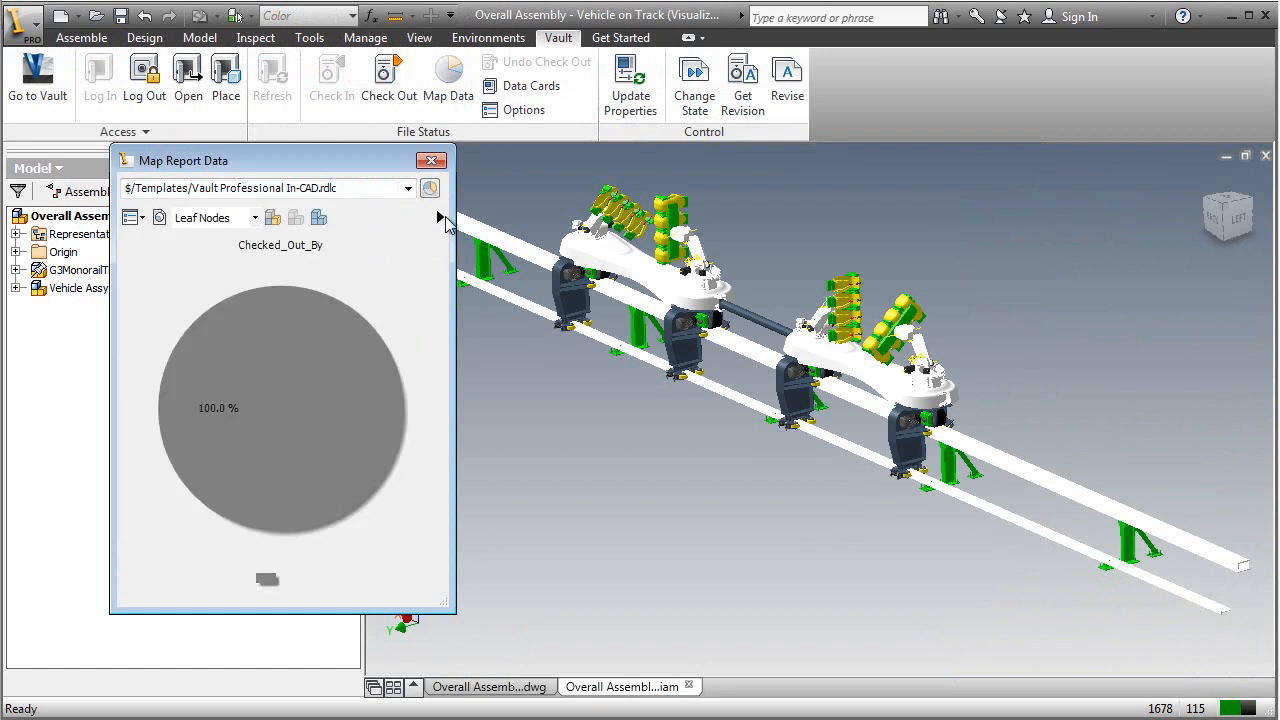
click(438, 217)
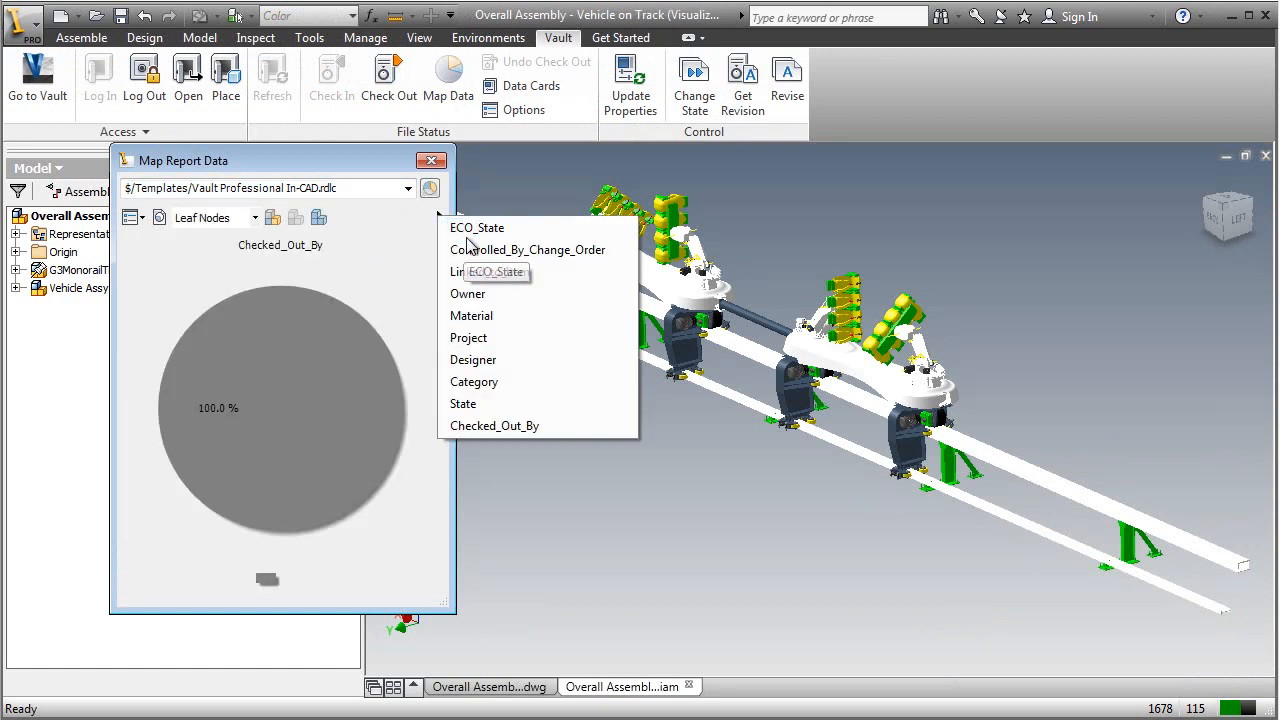
mouse_move(495, 425)
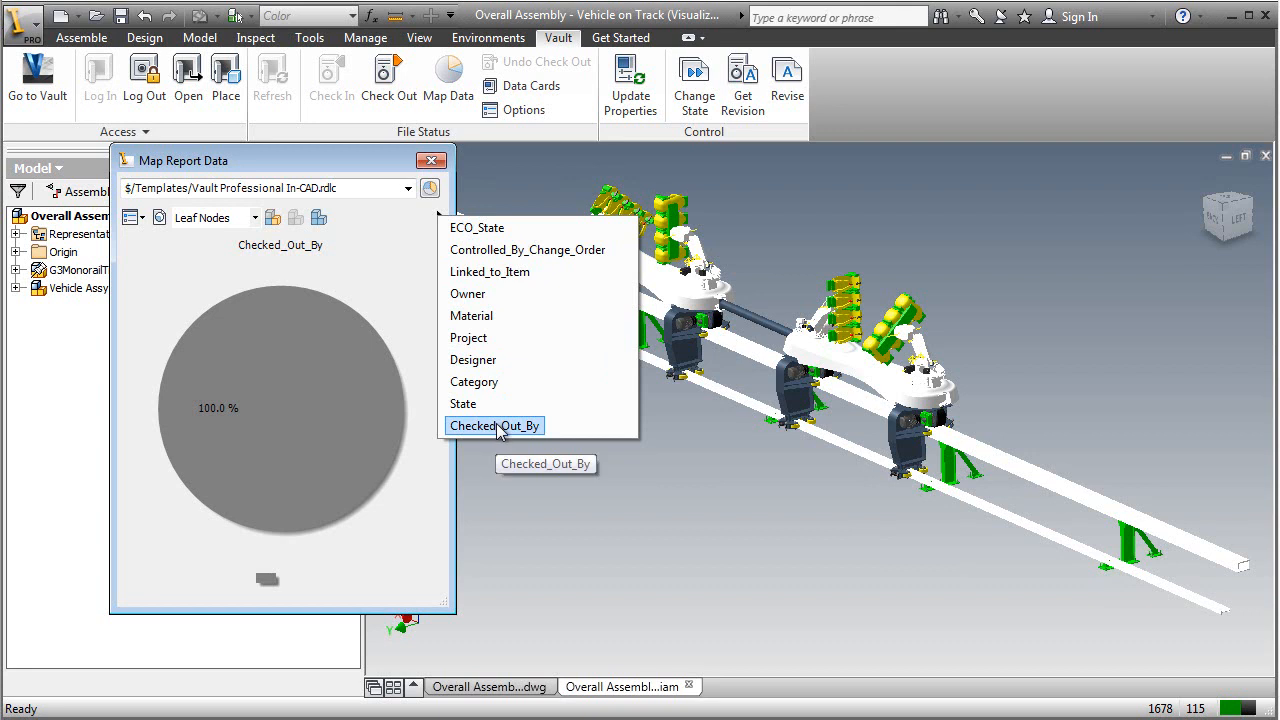
click(463, 403)
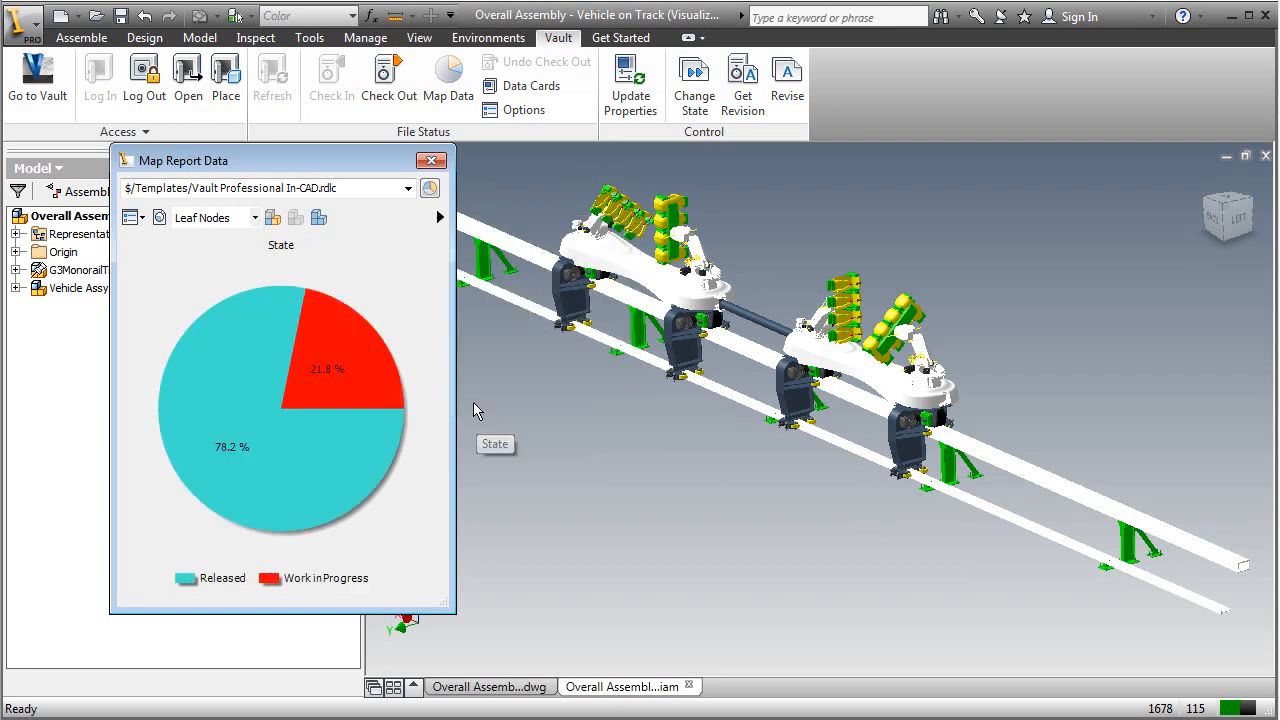
mouse_move(273, 217)
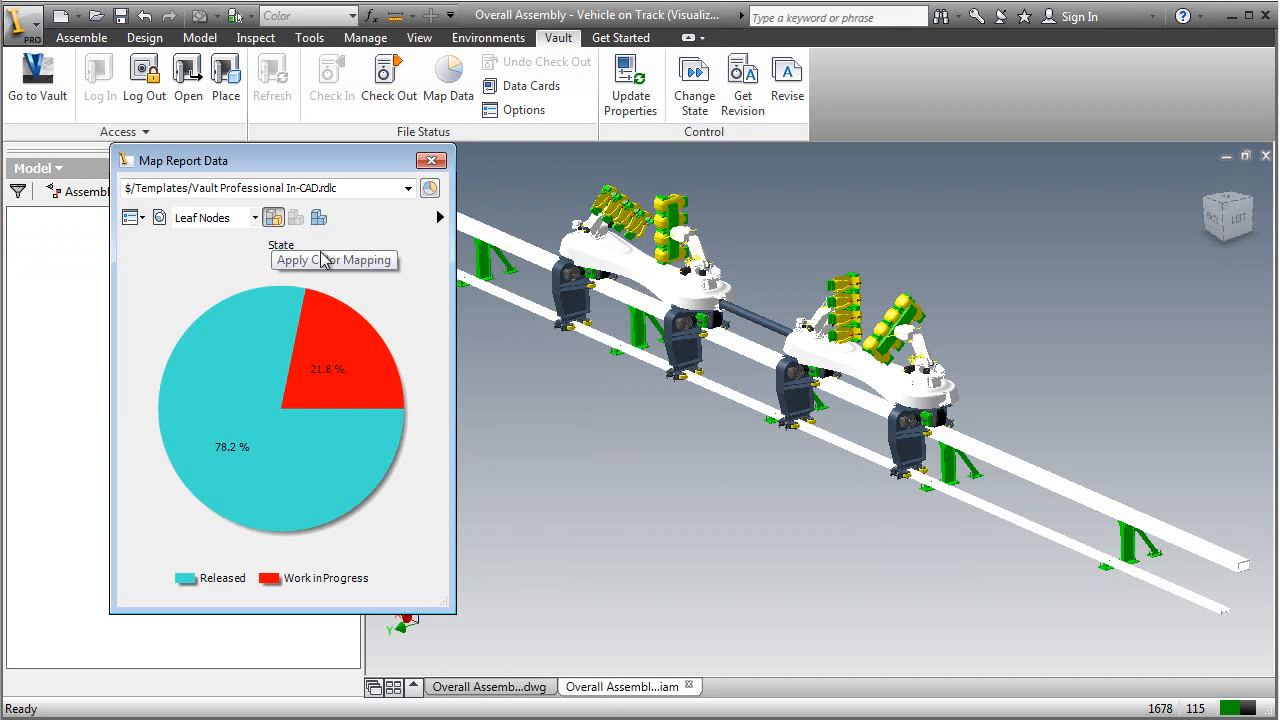
click(334, 260)
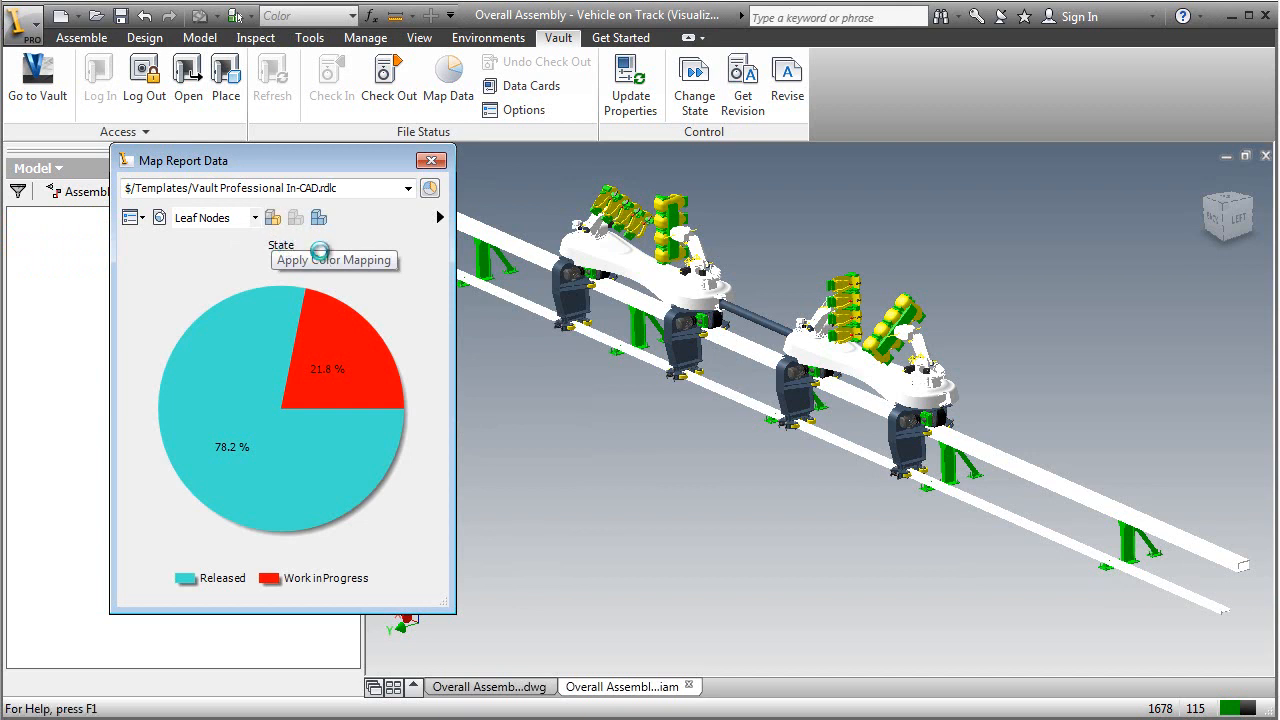
Colour parts by Category, then chart by Owner and Linked_to_Item (75% False, 25% True)
click(333, 260)
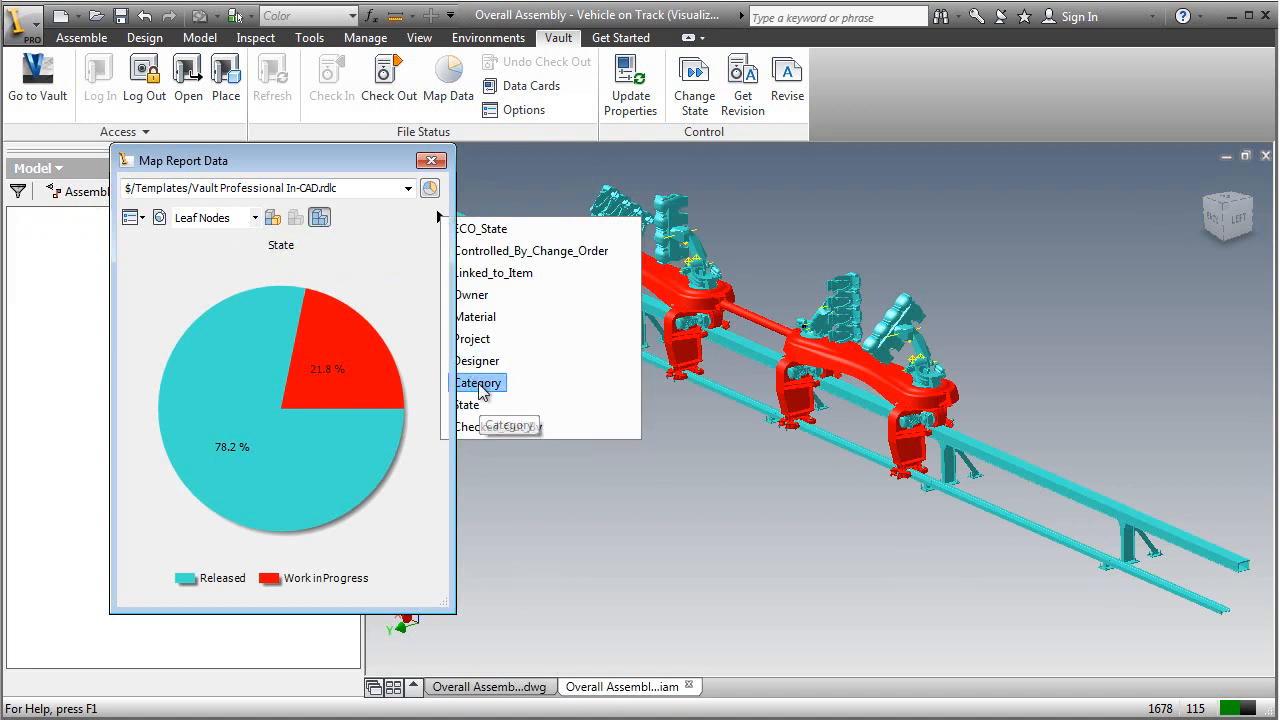
click(479, 382)
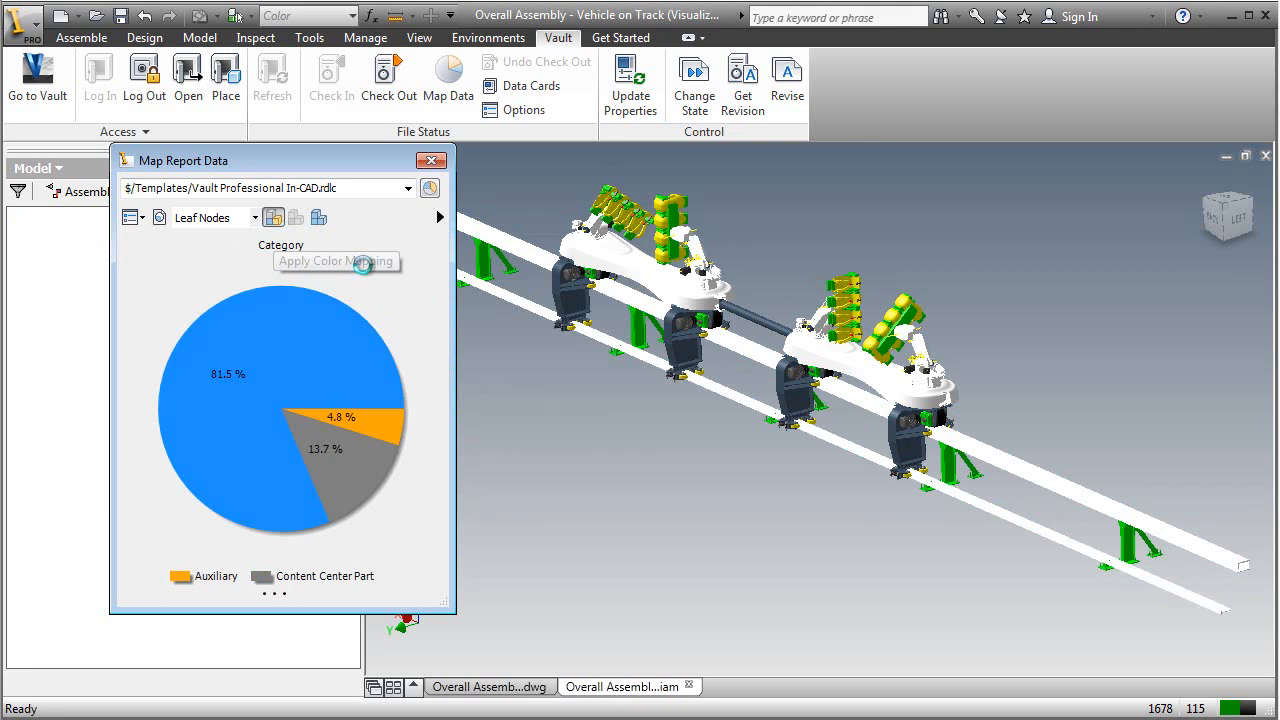
click(336, 261)
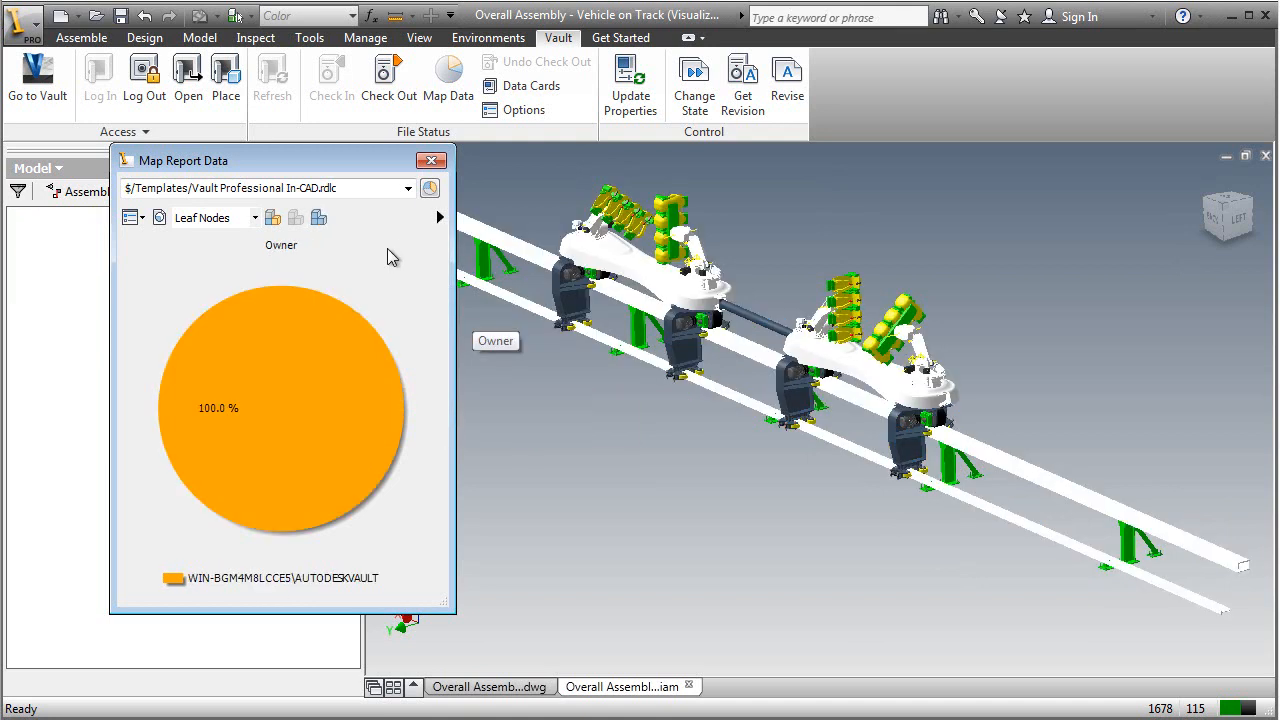
click(440, 216)
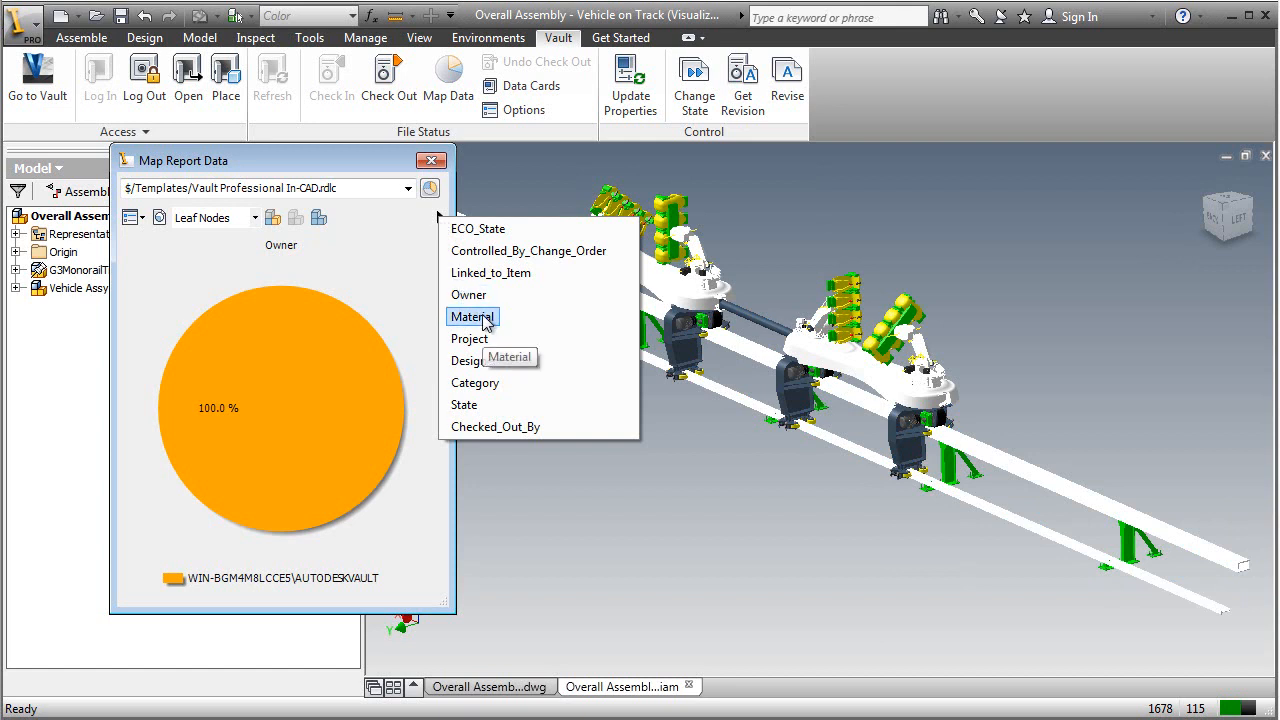
click(491, 272)
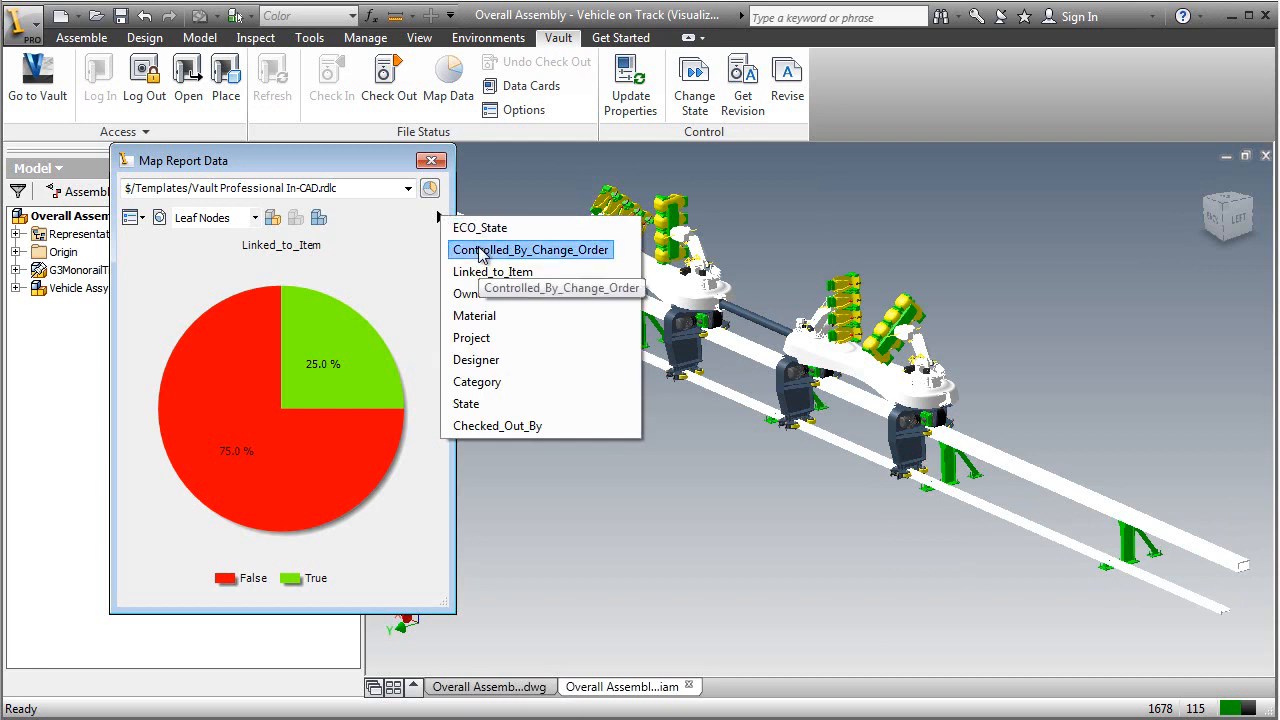
Map Controlled_By_Change_Order at 1st Level Children: 96% False red, 4% True green
click(530, 249)
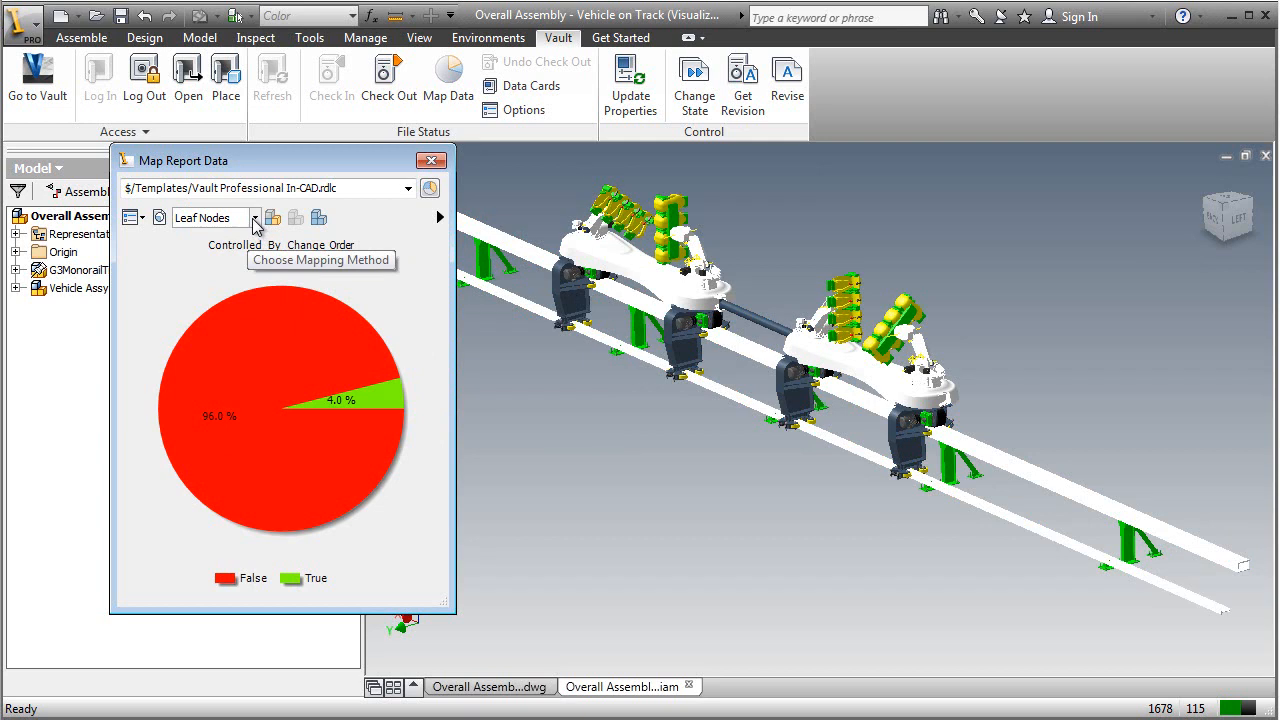
mouse_move(258, 224)
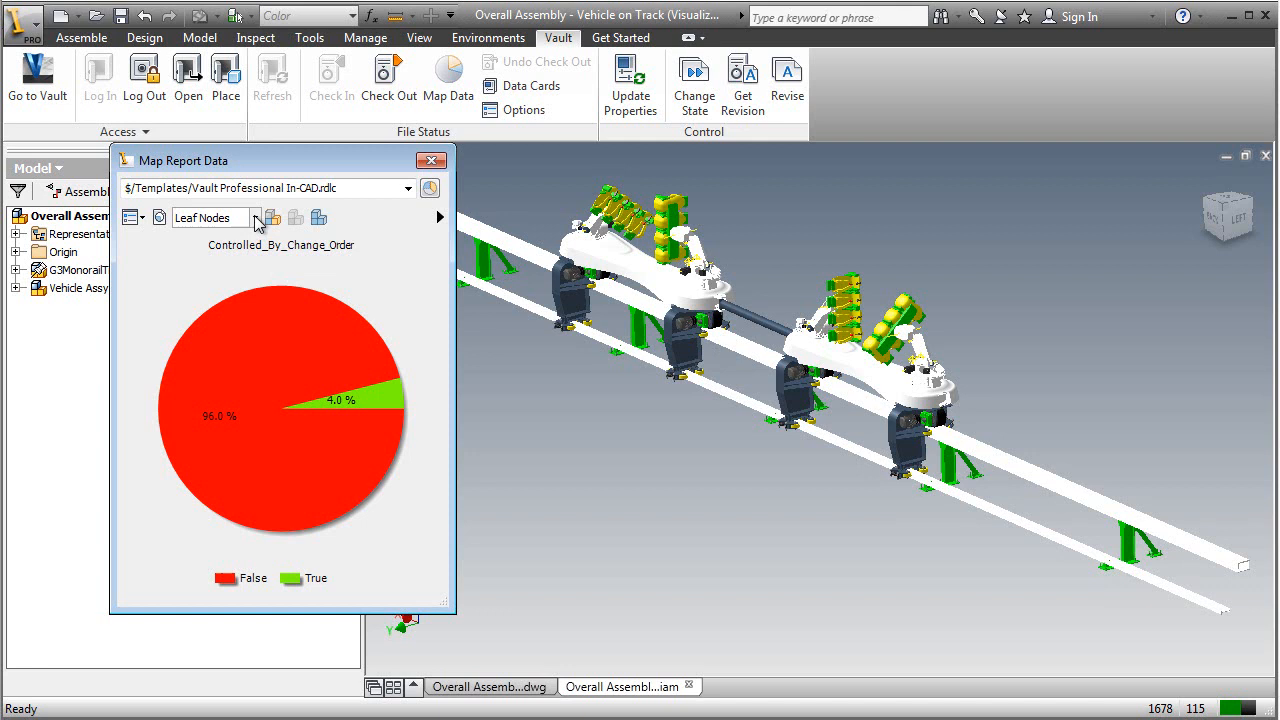
click(256, 217)
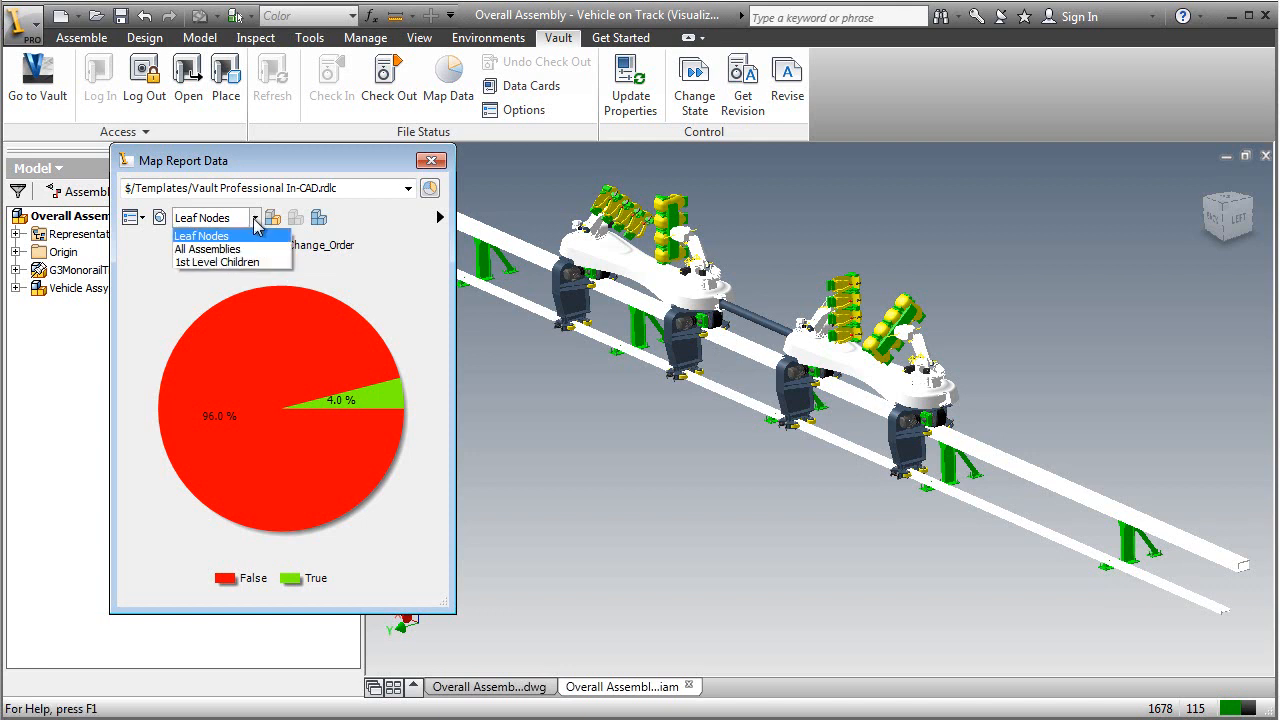
mouse_move(240, 249)
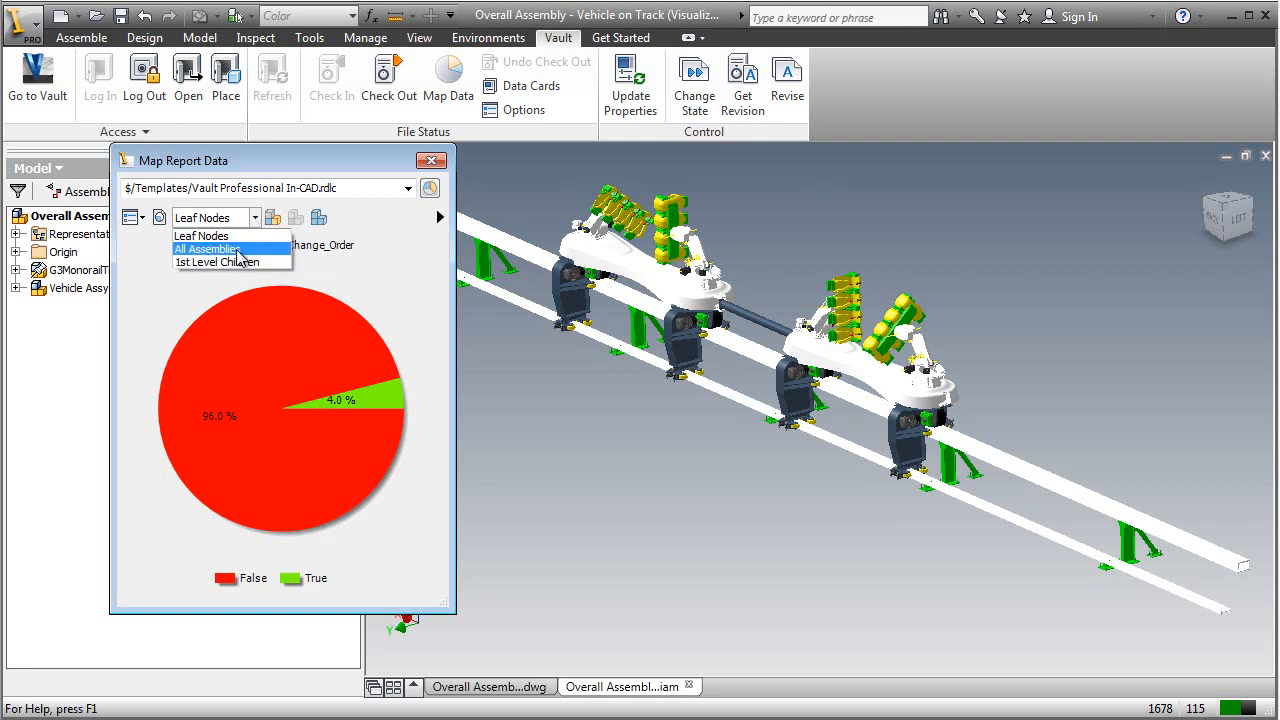
mouse_move(217, 262)
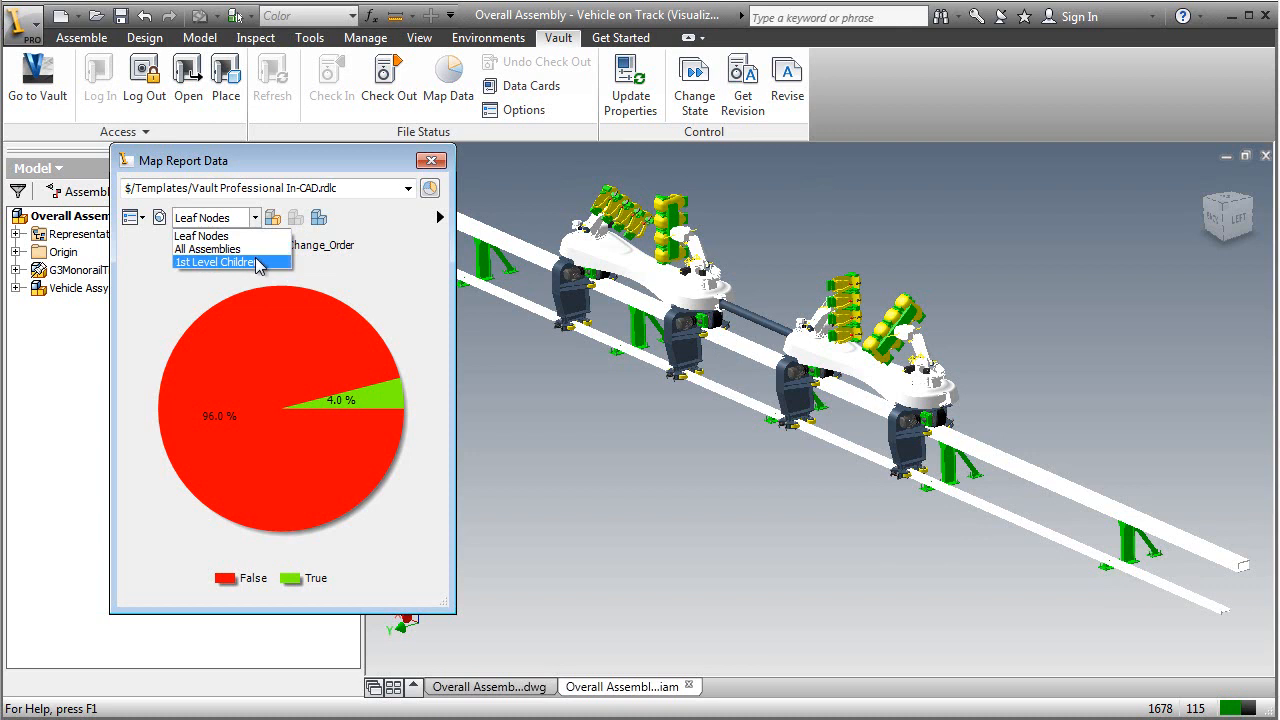
click(215, 261)
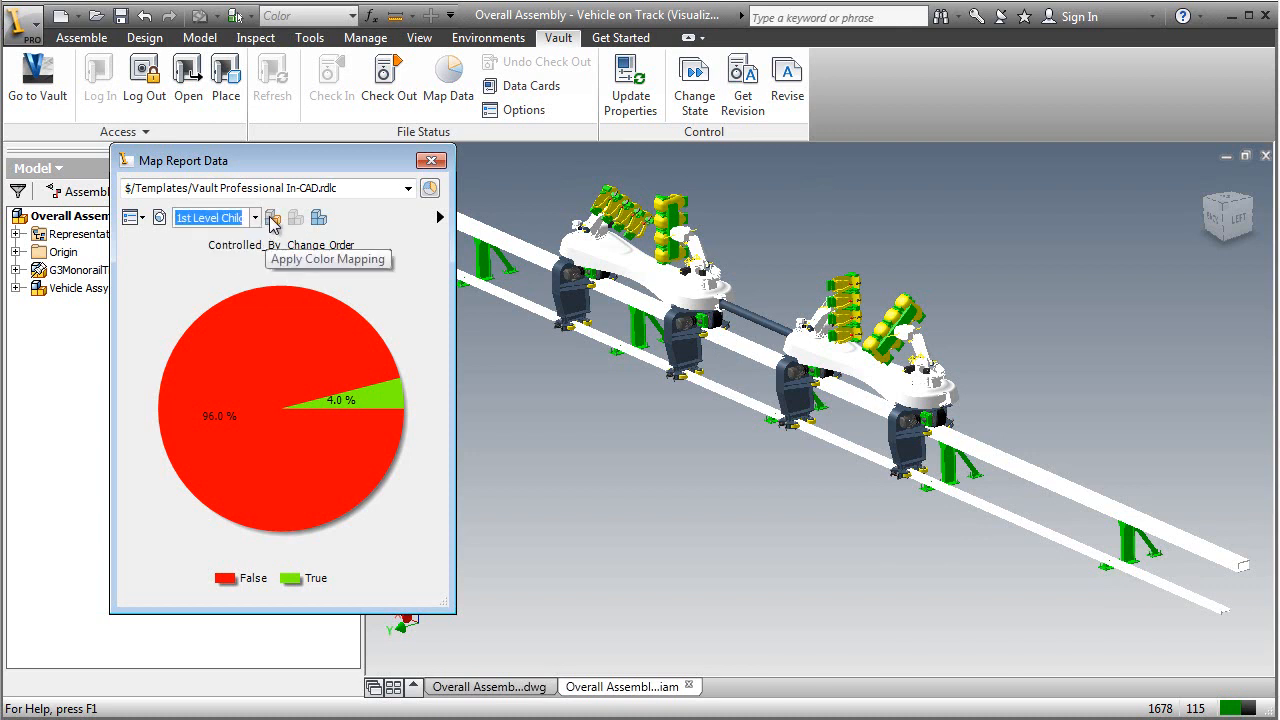
click(273, 217)
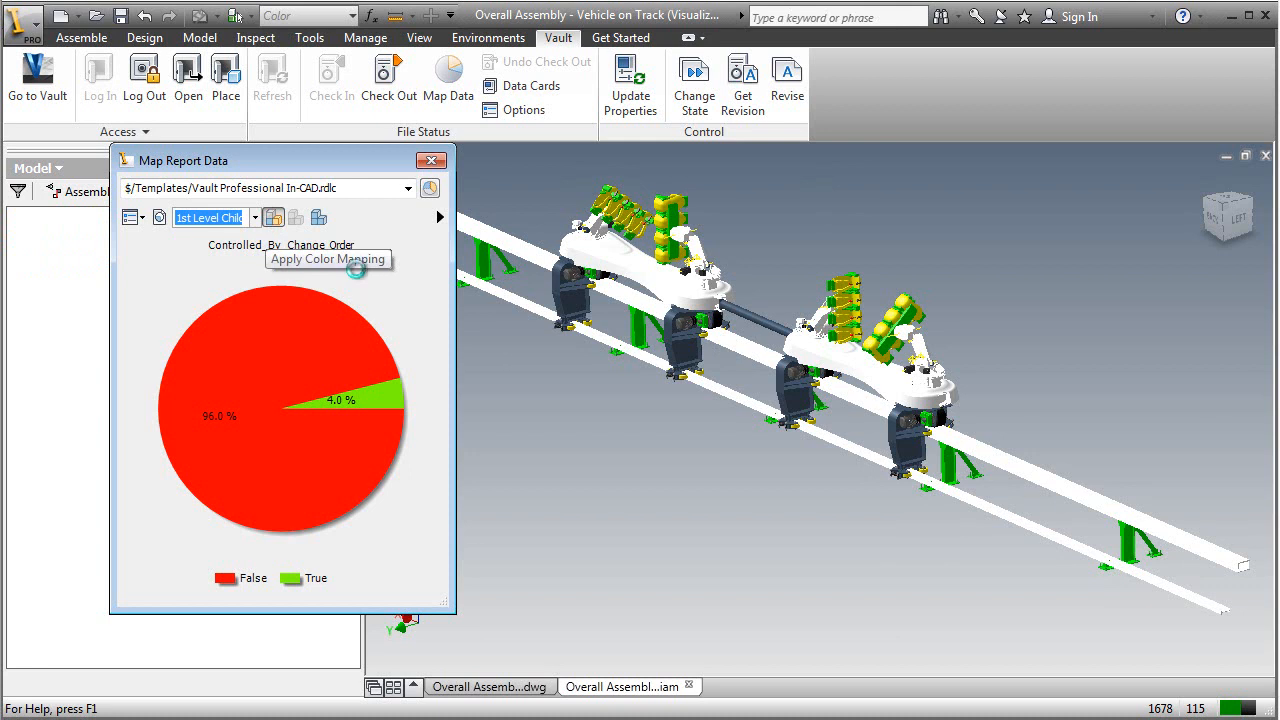
click(328, 259)
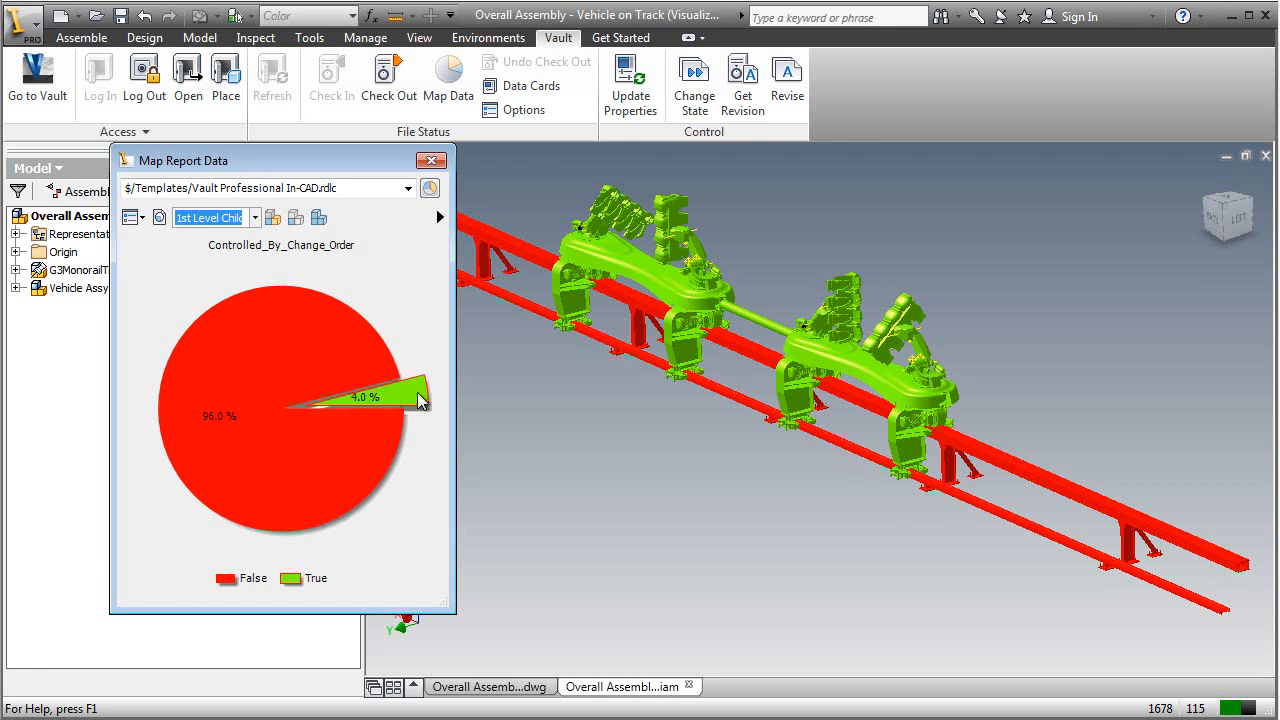
Create a selection set from the True slice and view Vehicle Assy's Work in Progress status
right_click(410, 390)
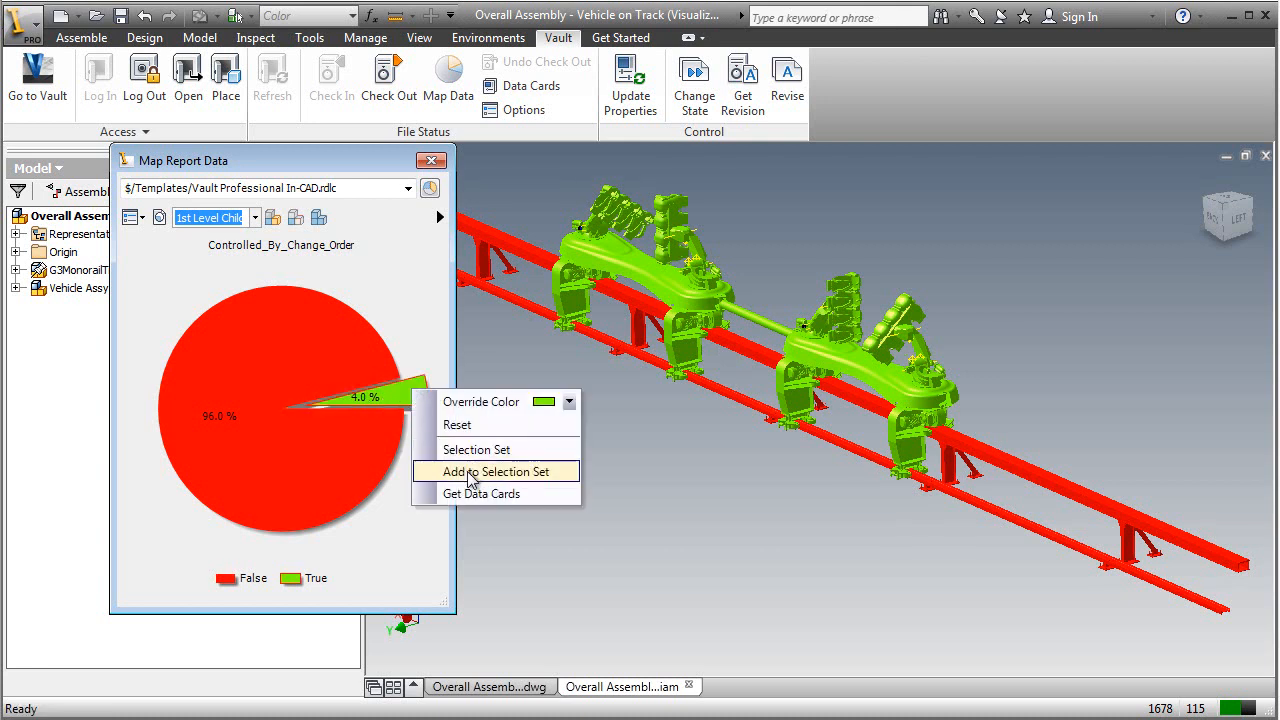
click(498, 471)
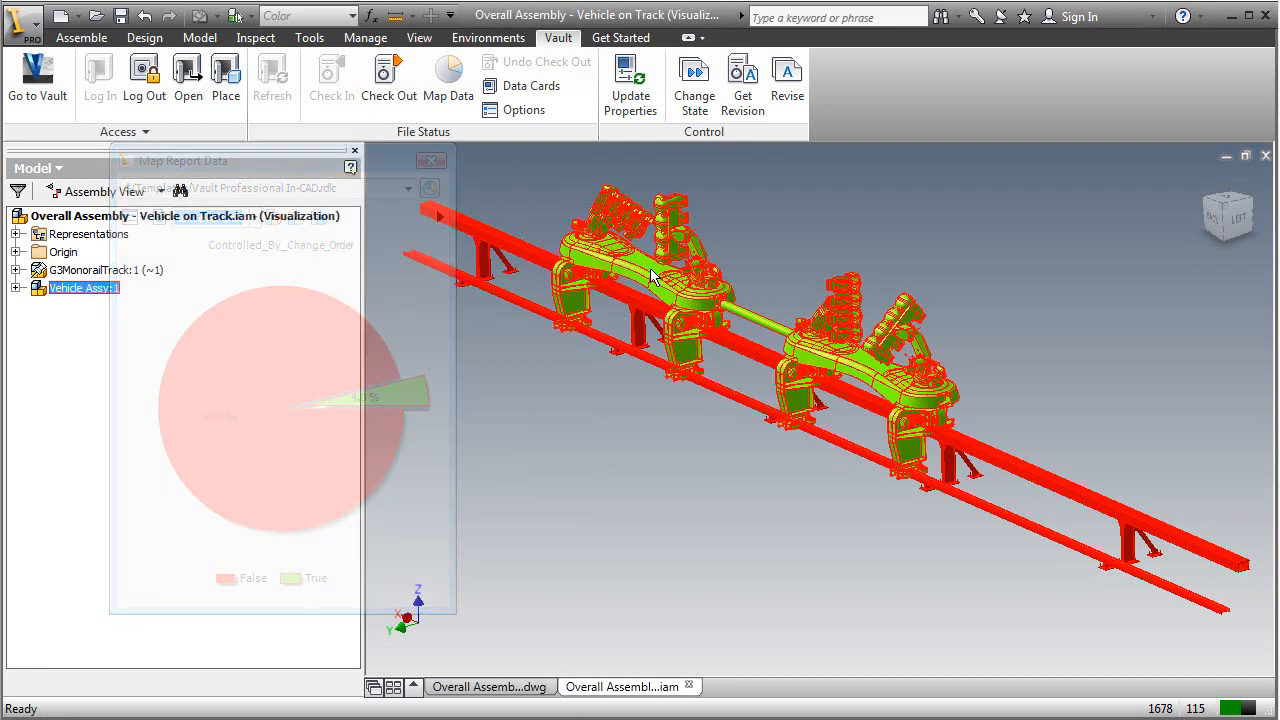
click(58, 168)
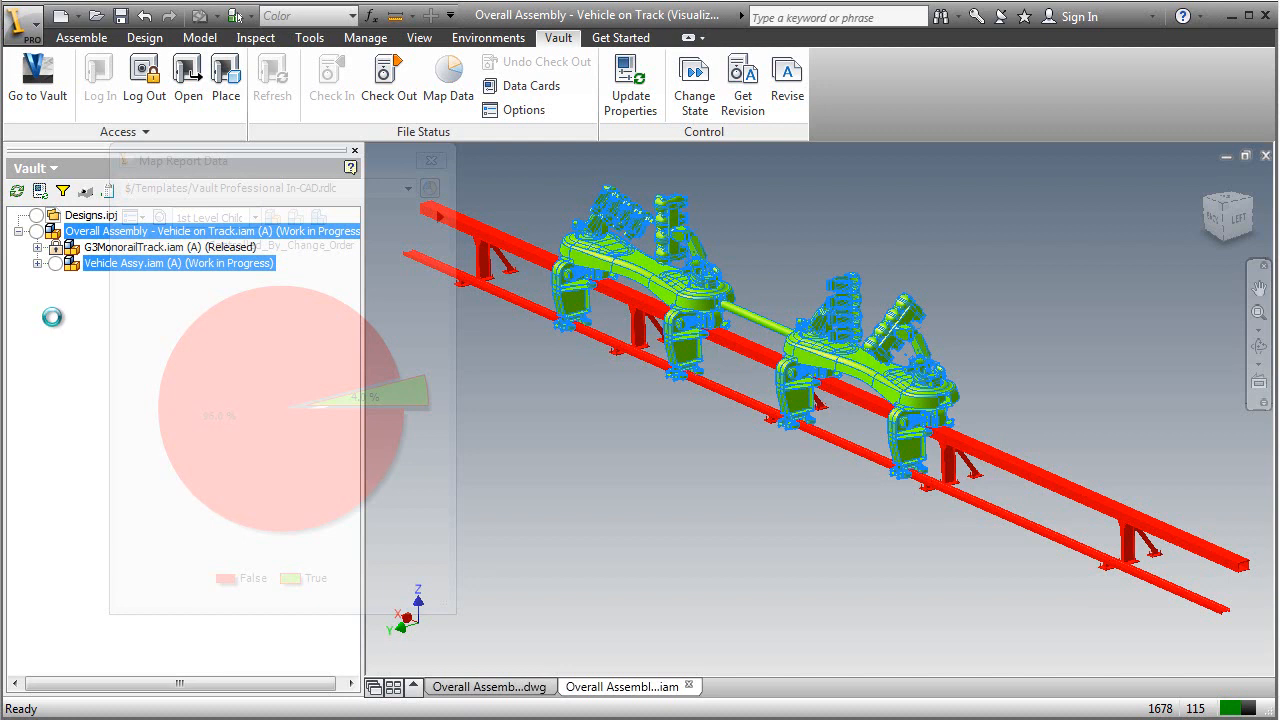
Check out Overall Assembly, Vehicle Assy, Bogie Assy and Frame, expand Bogie Assy, close the report
click(389, 78)
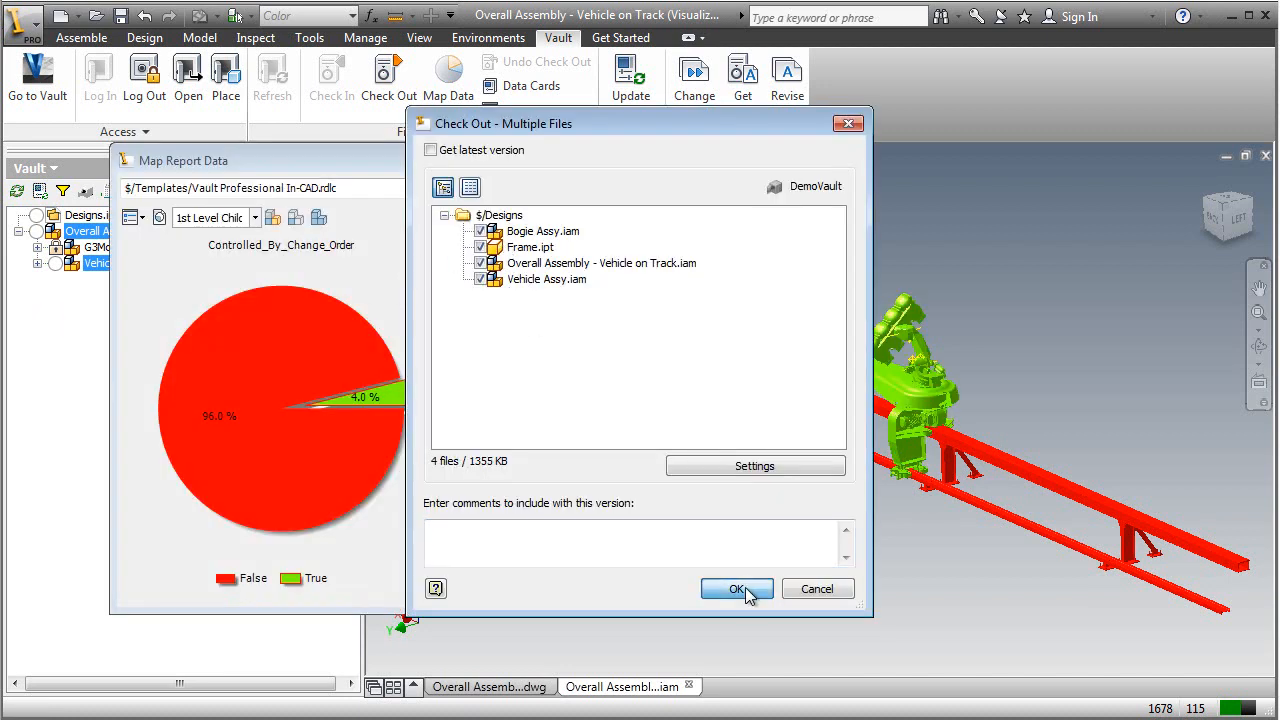
click(737, 588)
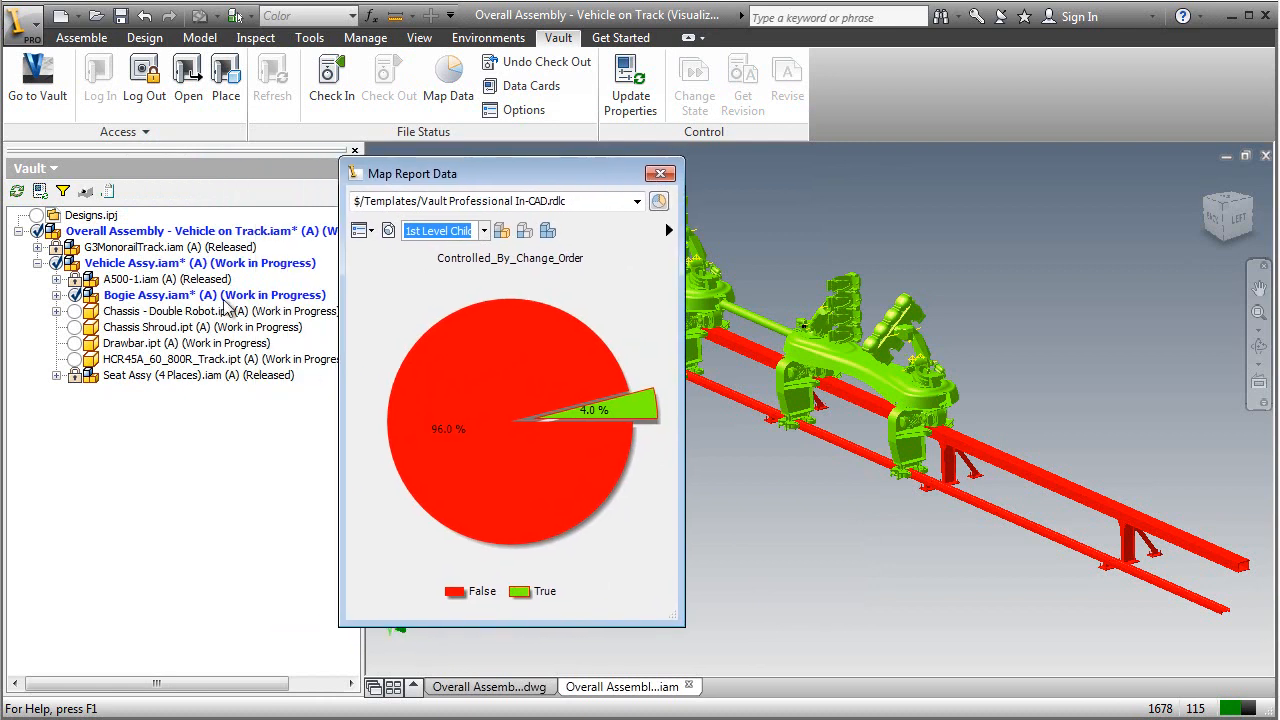
click(57, 294)
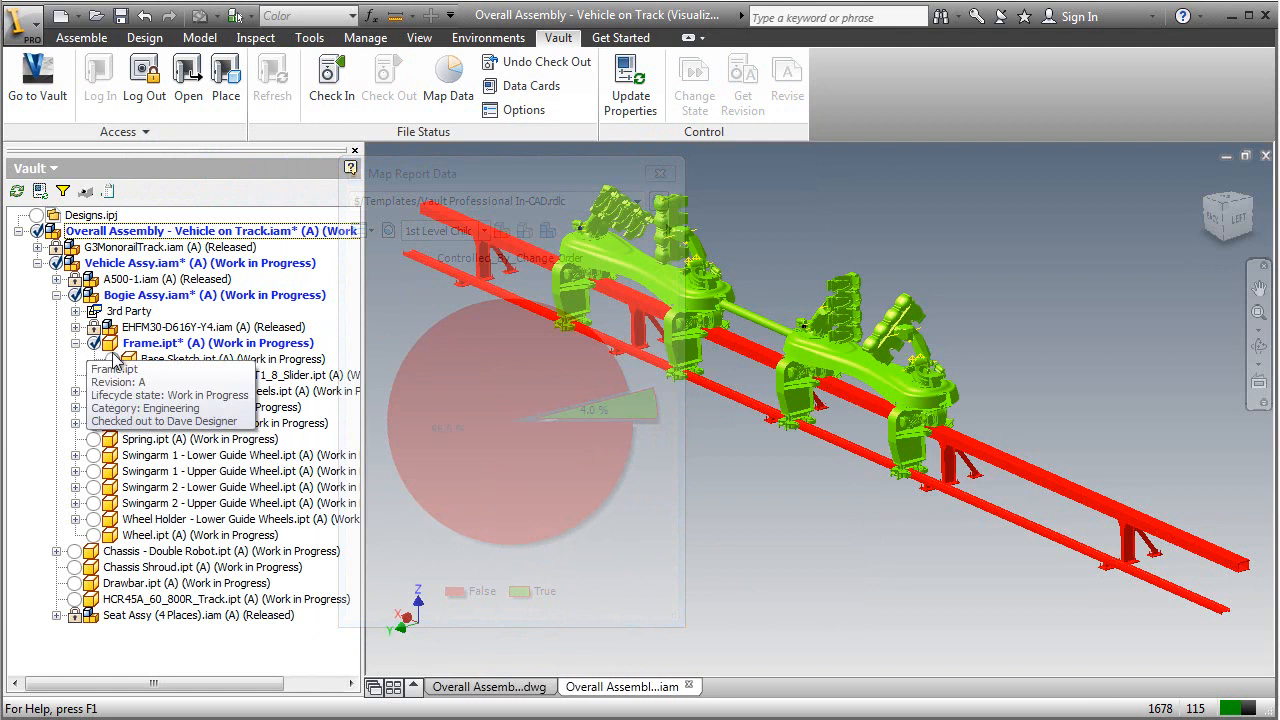
click(200, 358)
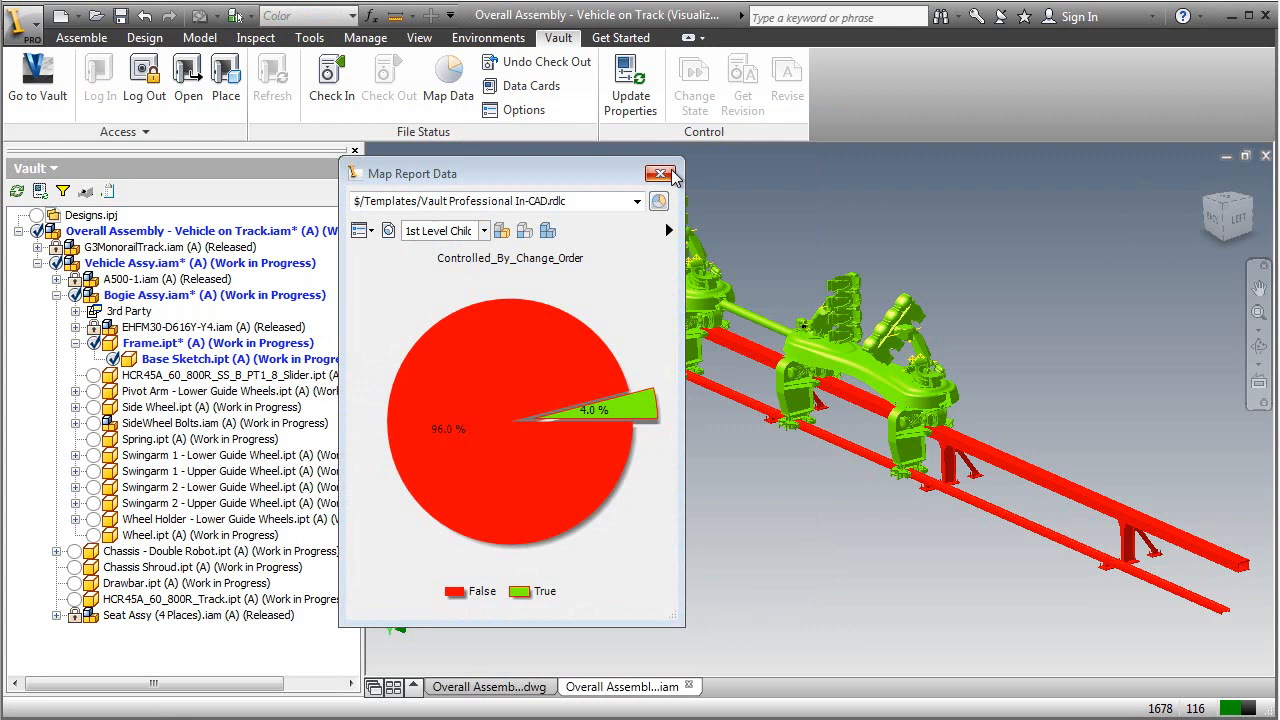
click(662, 173)
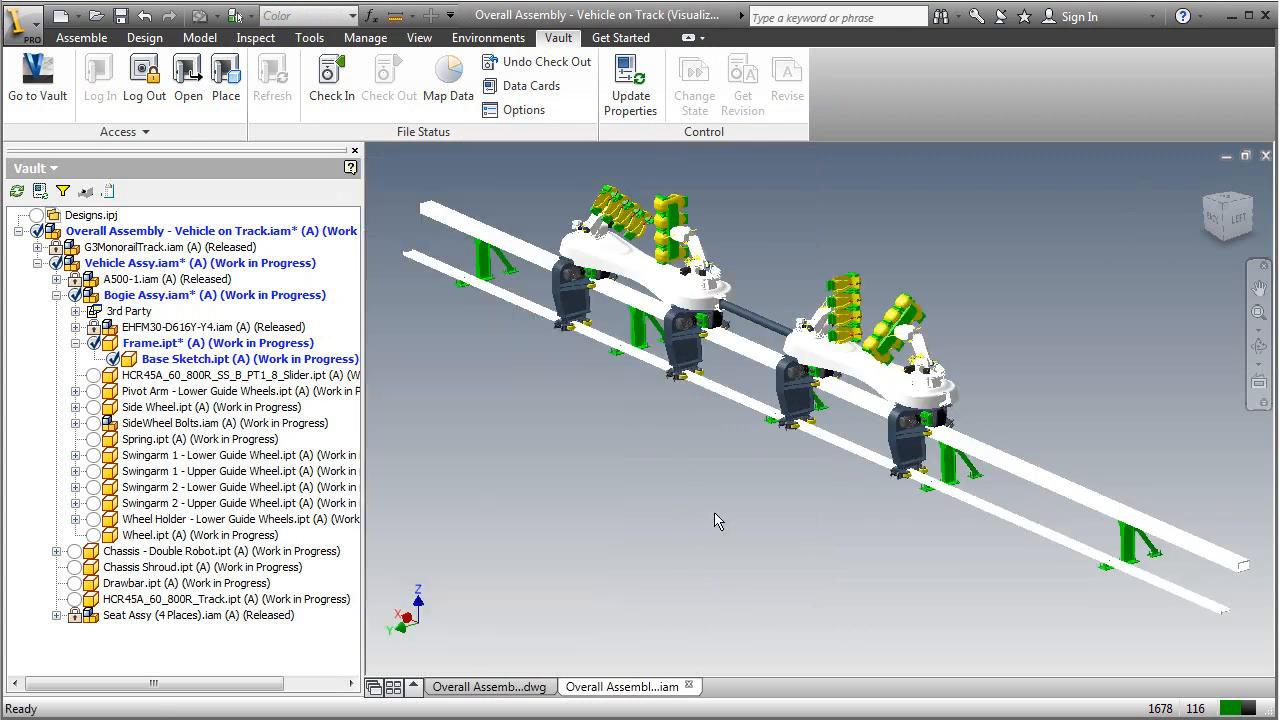
mouse_move(462, 492)
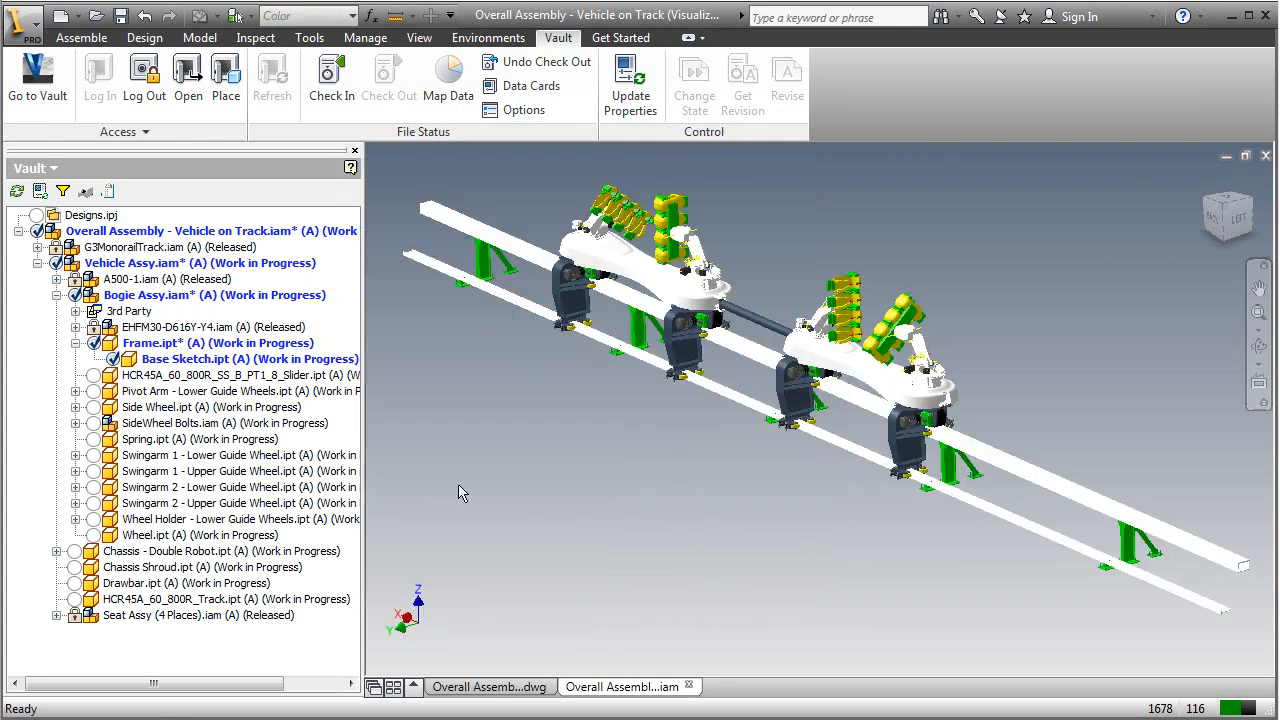